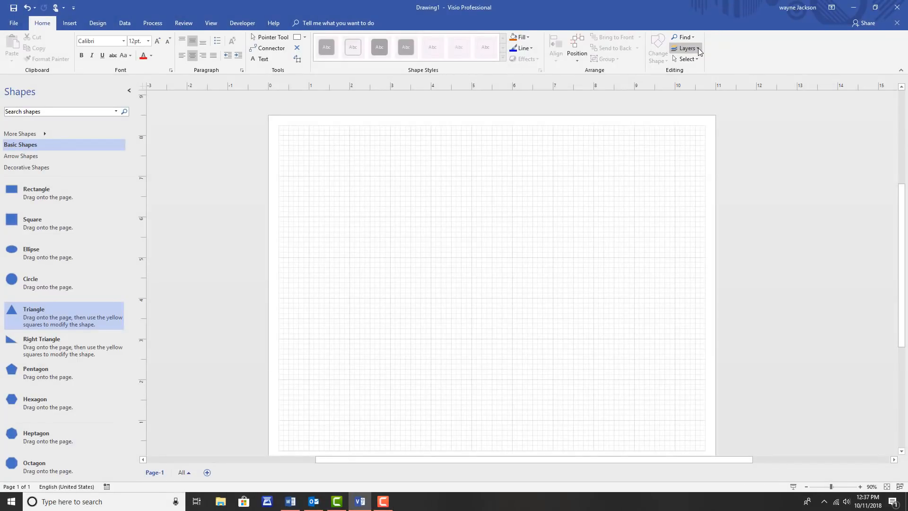
Step: Open the Layer Properties window from the Home tab's Layers dropdown
left_click(686, 48)
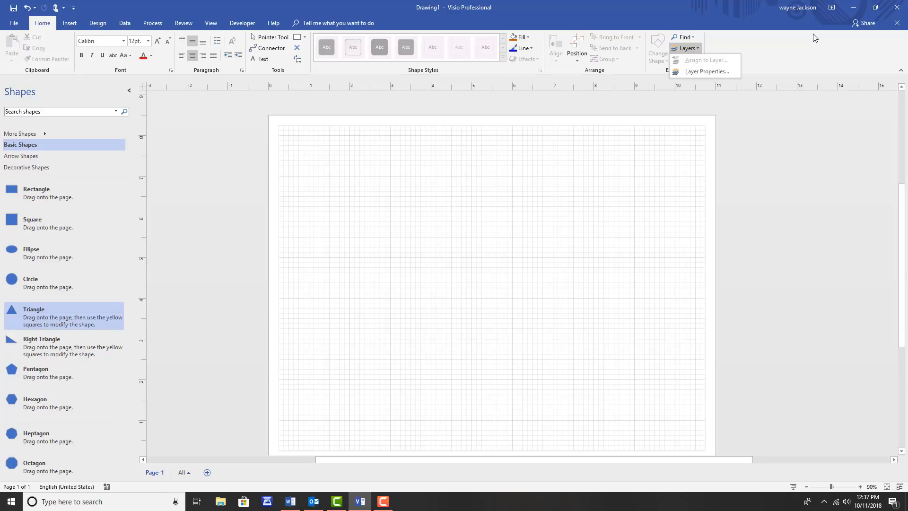
left_click(706, 72)
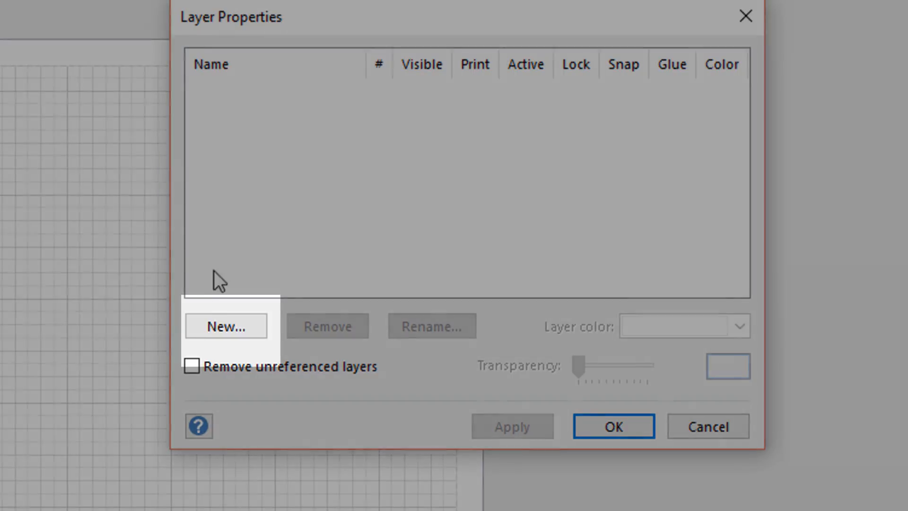
Step: Create a new layer named Red and give it layer colour 02 (red)
left_click(225, 325)
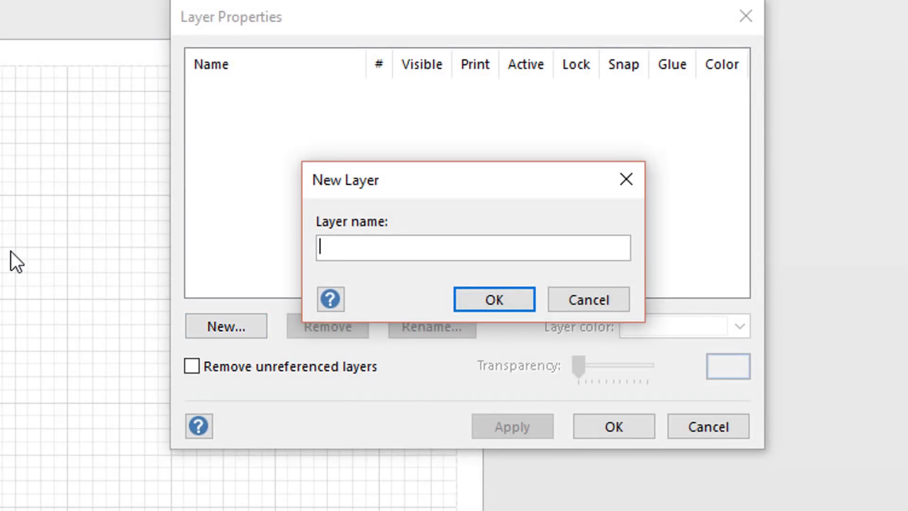
type("Red")
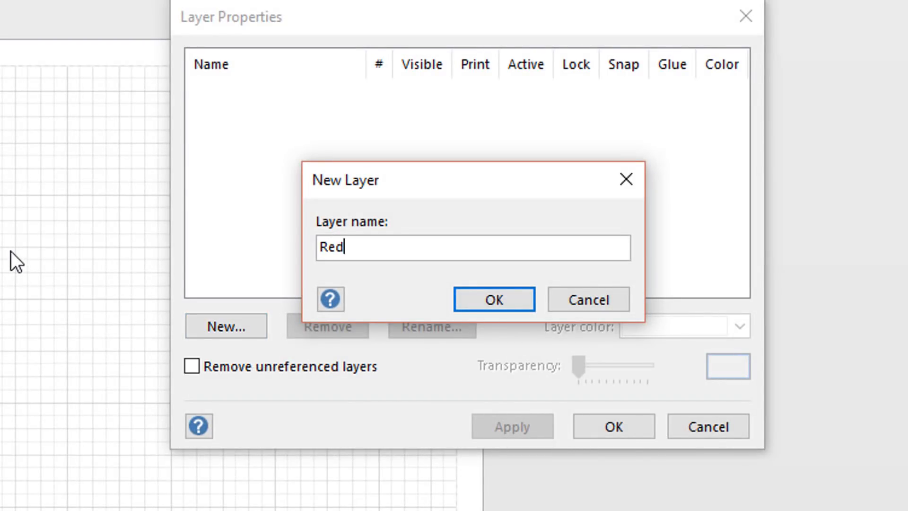
mouse_move(498, 273)
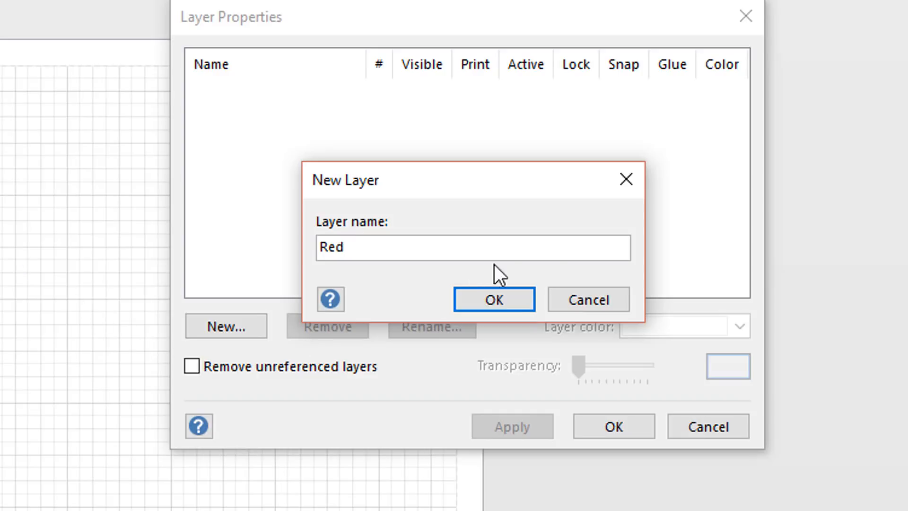
left_click(492, 299)
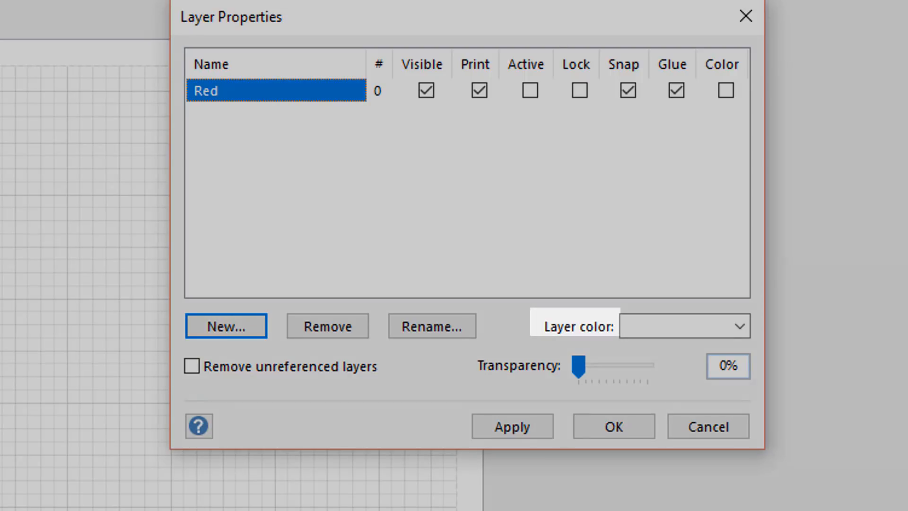
mouse_move(741, 325)
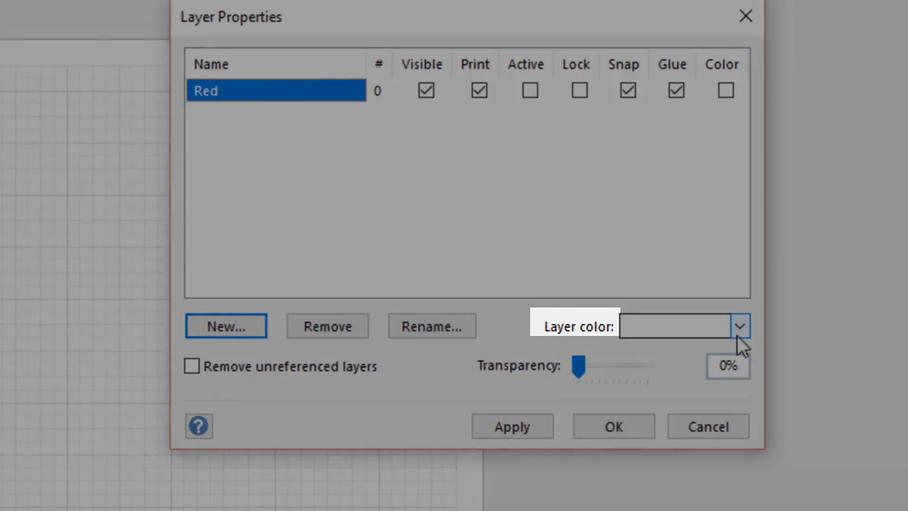
left_click(740, 325)
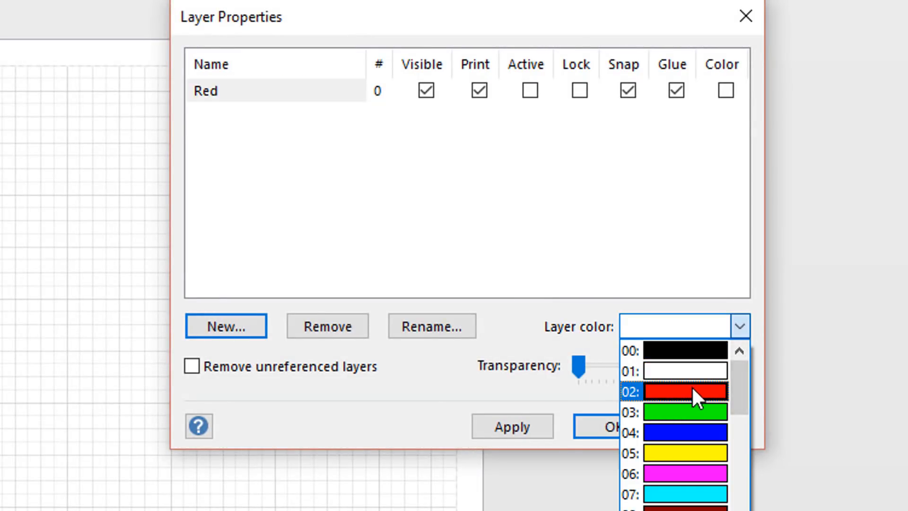
left_click(685, 391)
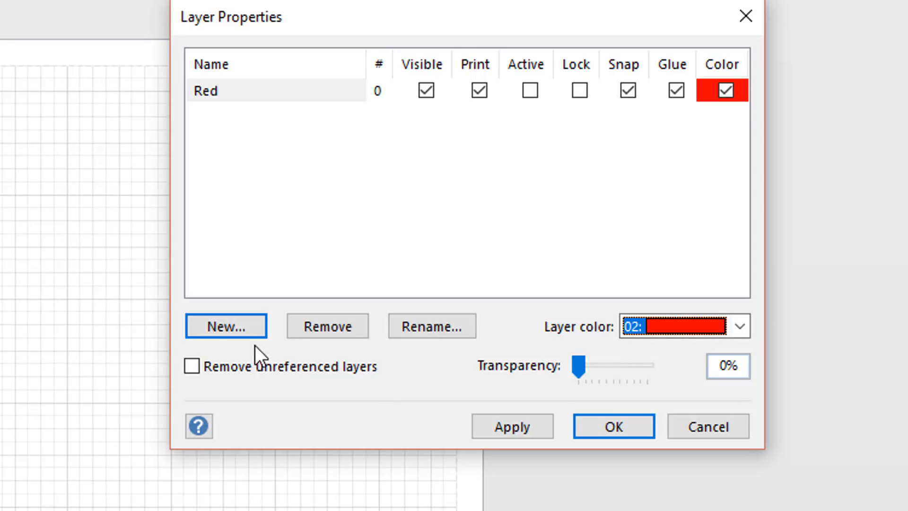
Step: Add a layer named Blue with layer colour 04 (blue), then close Layer Properties
left_click(225, 325)
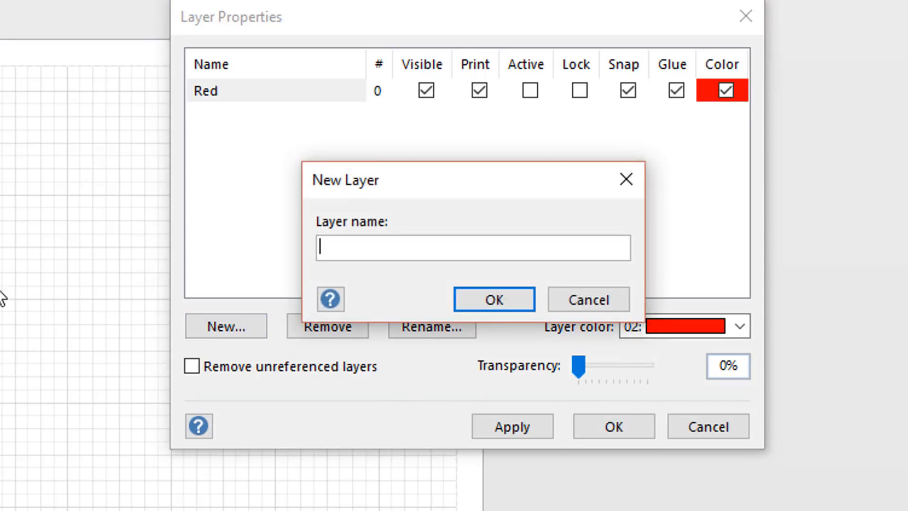
type("Blue")
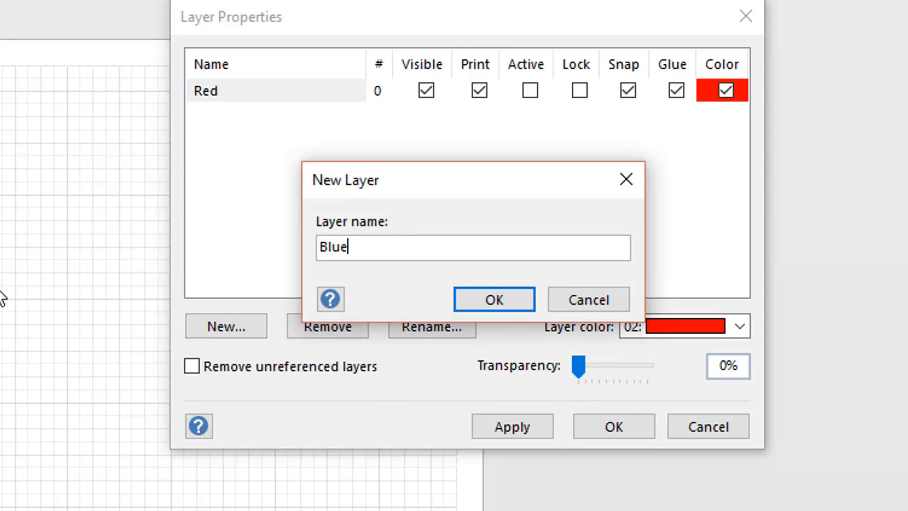
mouse_move(493, 300)
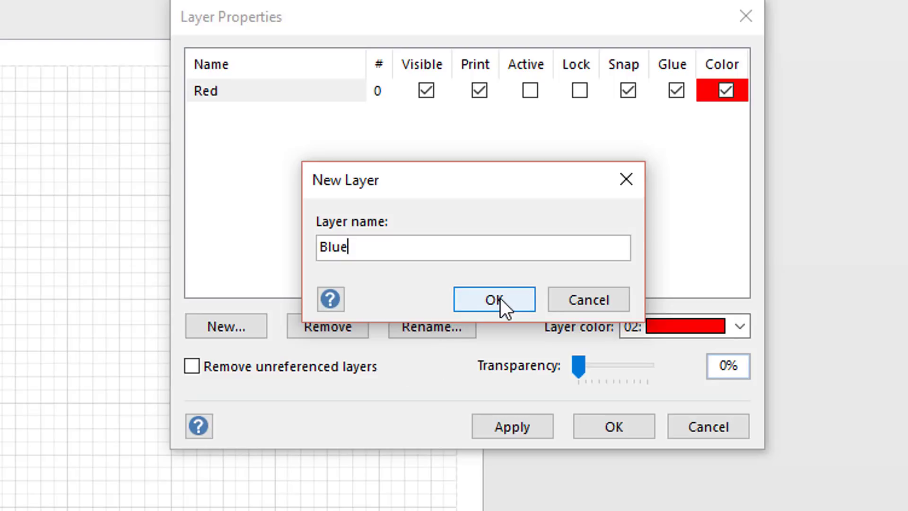
left_click(492, 300)
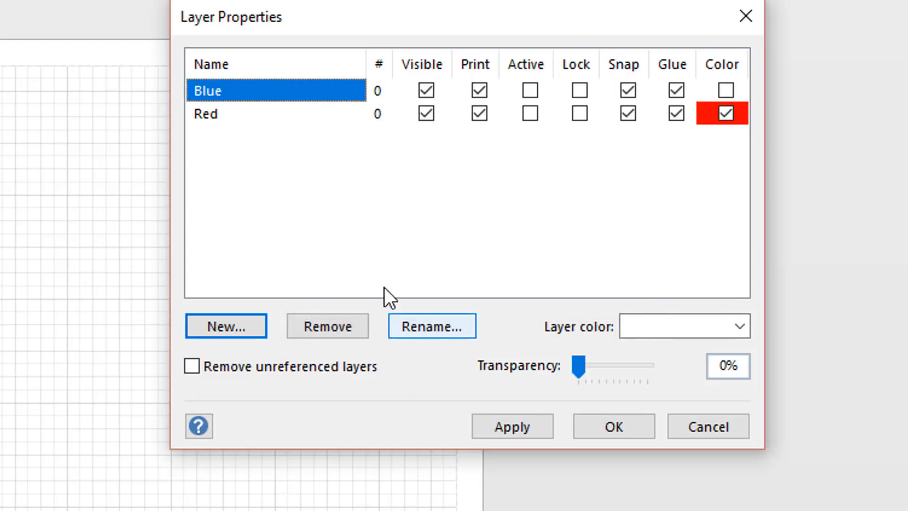
mouse_move(297, 98)
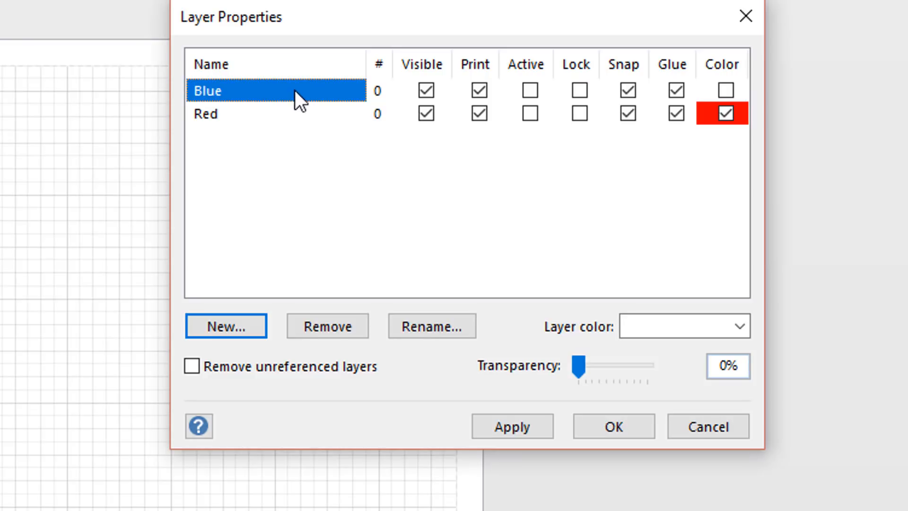
mouse_move(725, 291)
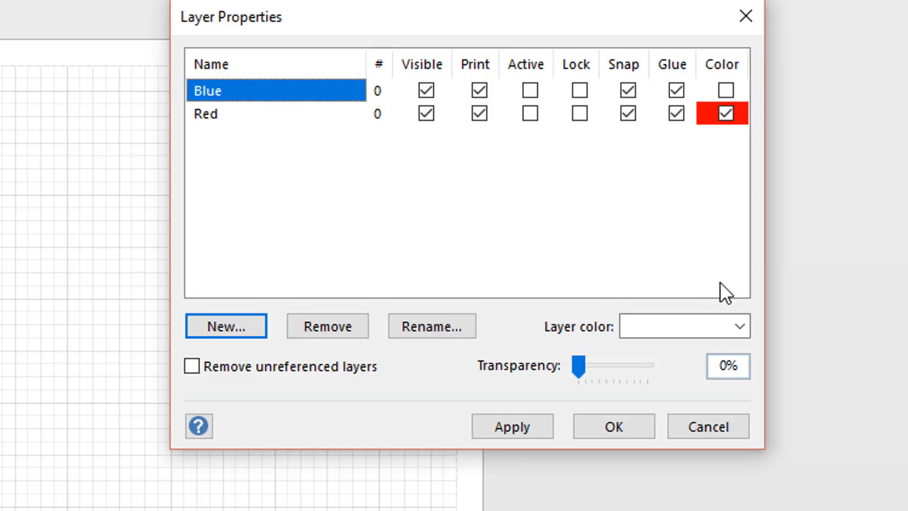
mouse_move(820, 260)
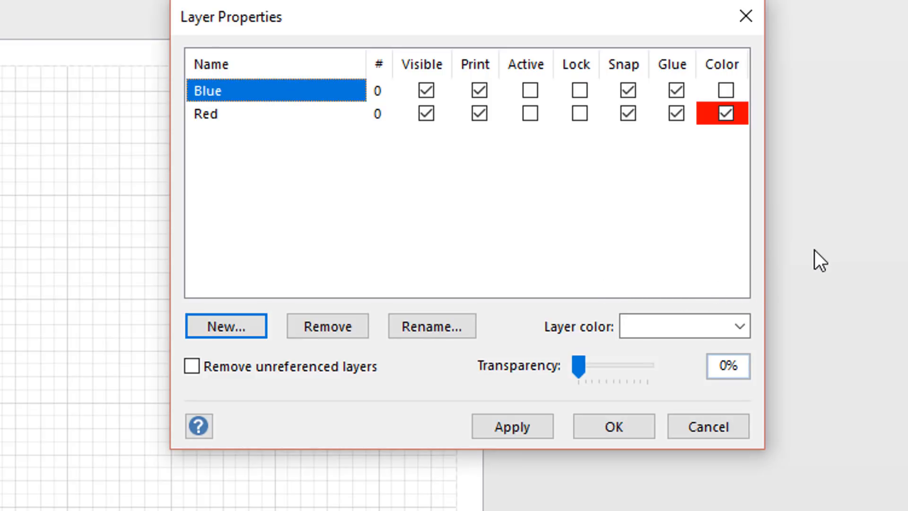
left_click(739, 326)
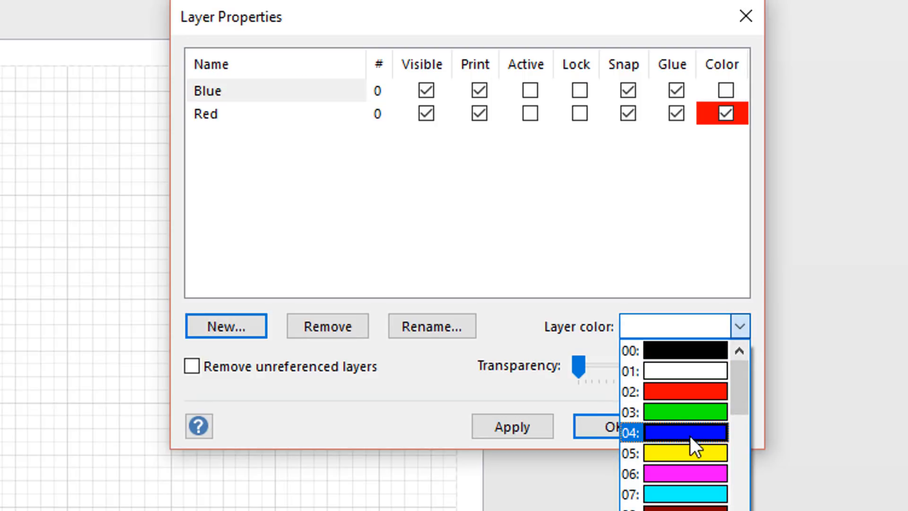
left_click(684, 431)
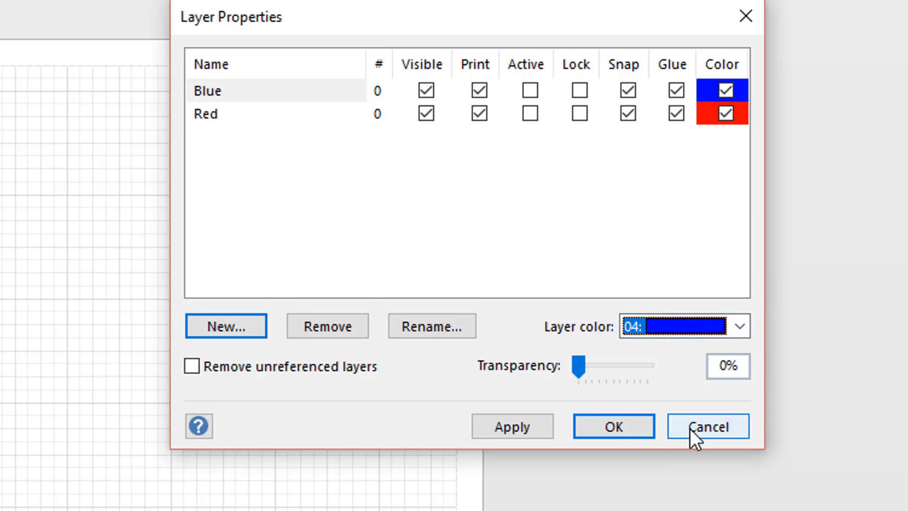
left_click(708, 426)
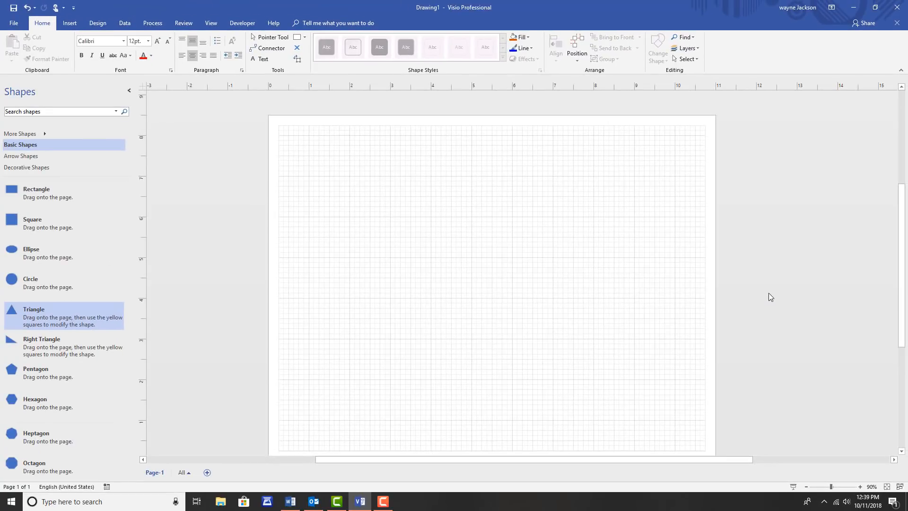
mouse_move(782, 304)
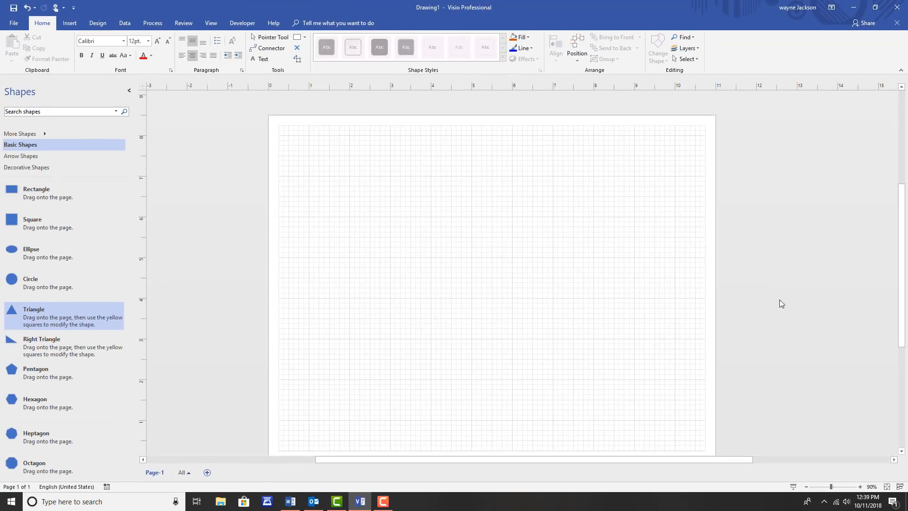
mouse_move(780, 288)
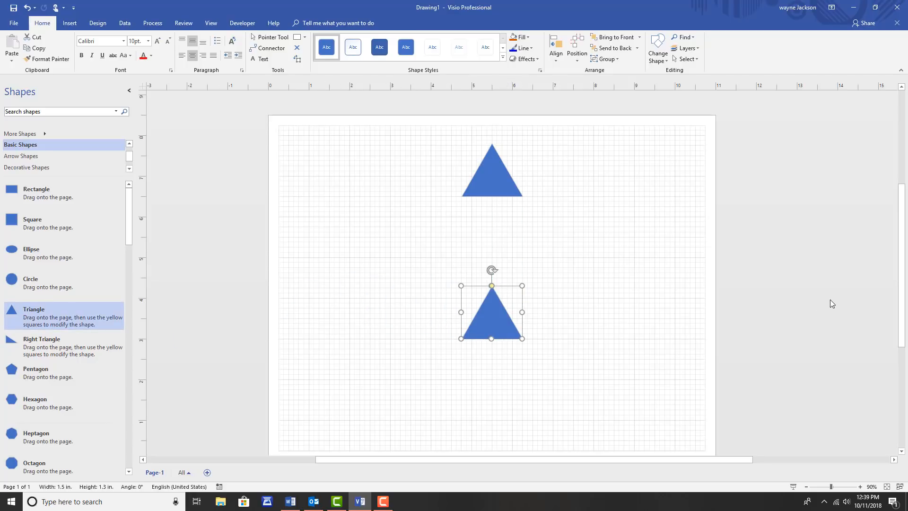
mouse_move(704, 273)
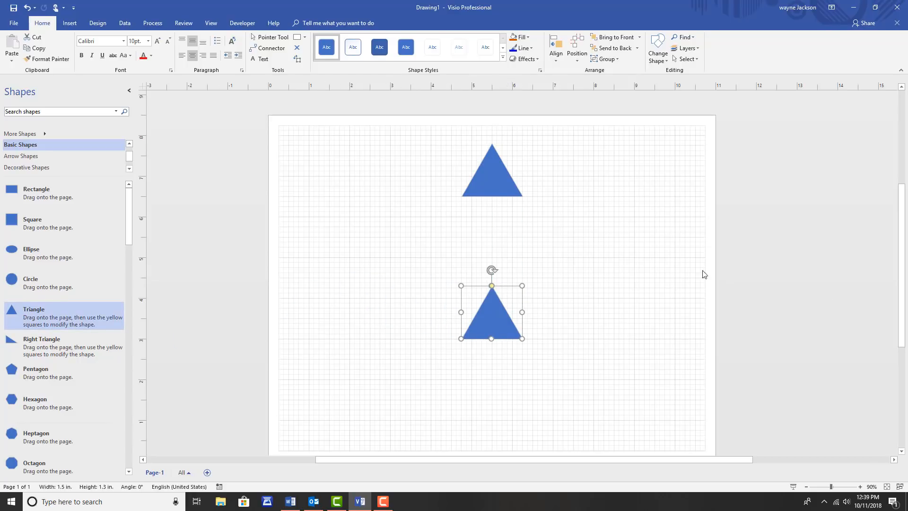
Step: Select the upper of the two blue triangles on the page
left_click(702, 276)
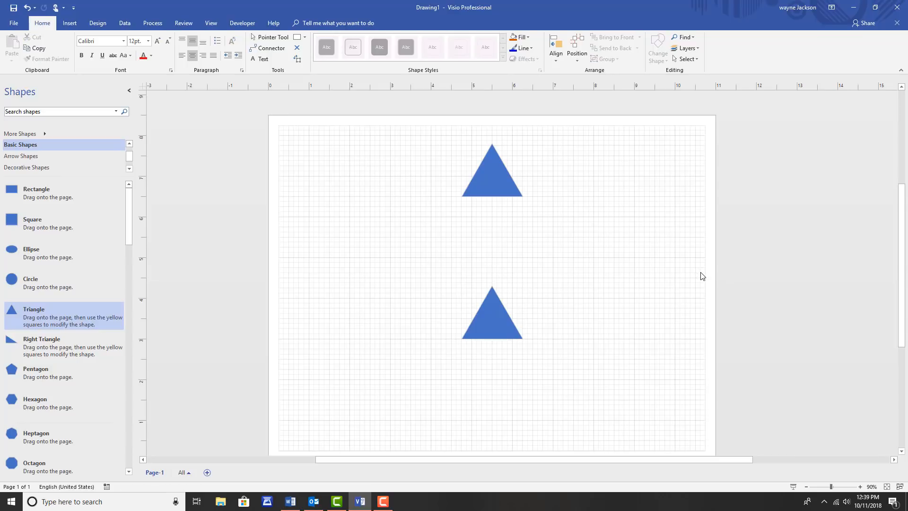
mouse_move(535, 276)
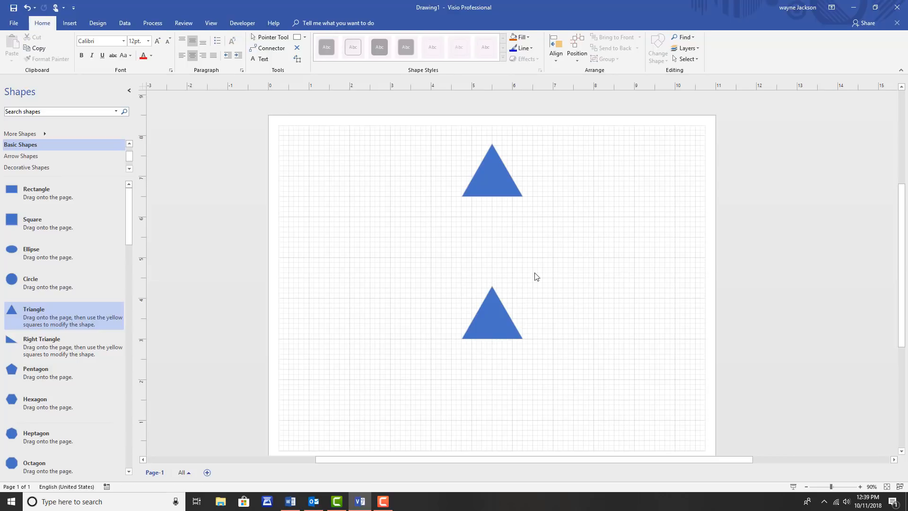
left_click(491, 170)
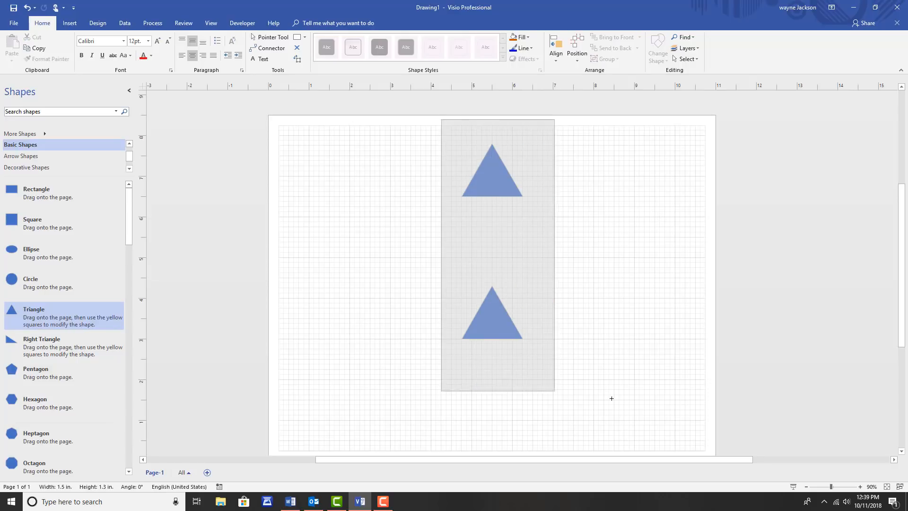
left_click(519, 192)
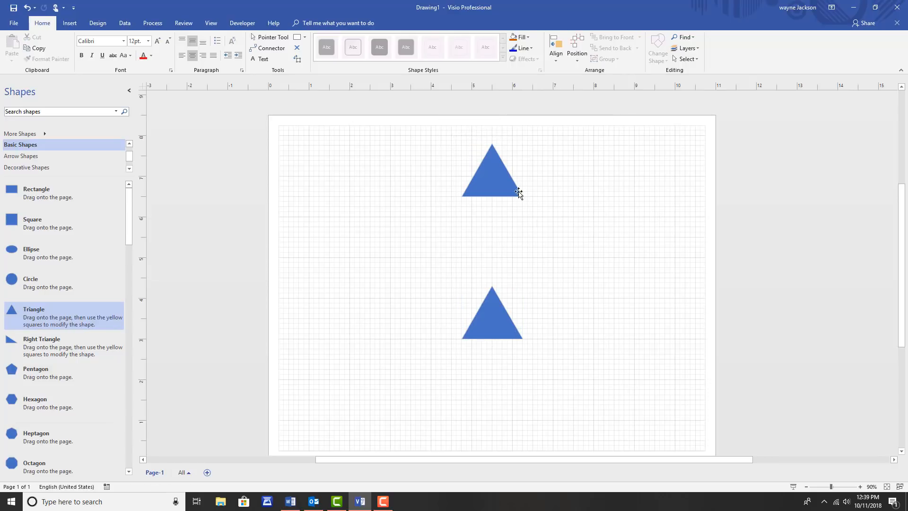
left_click(491, 174)
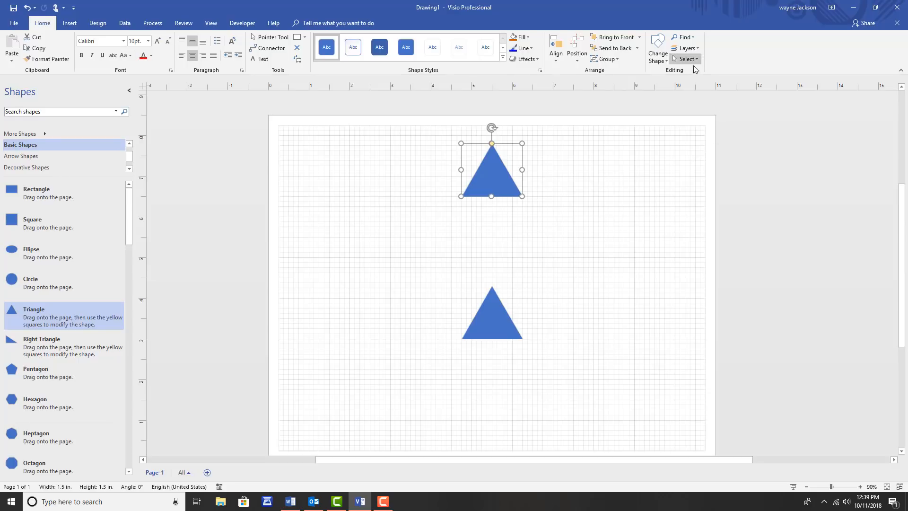
mouse_move(686, 48)
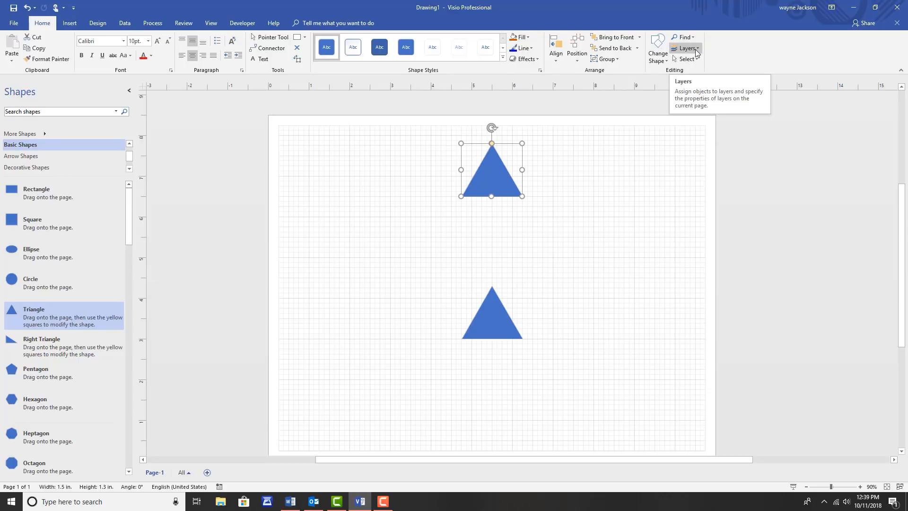
Step: Assign the upper triangle to the Red layer, turning it into a red outline
left_click(685, 48)
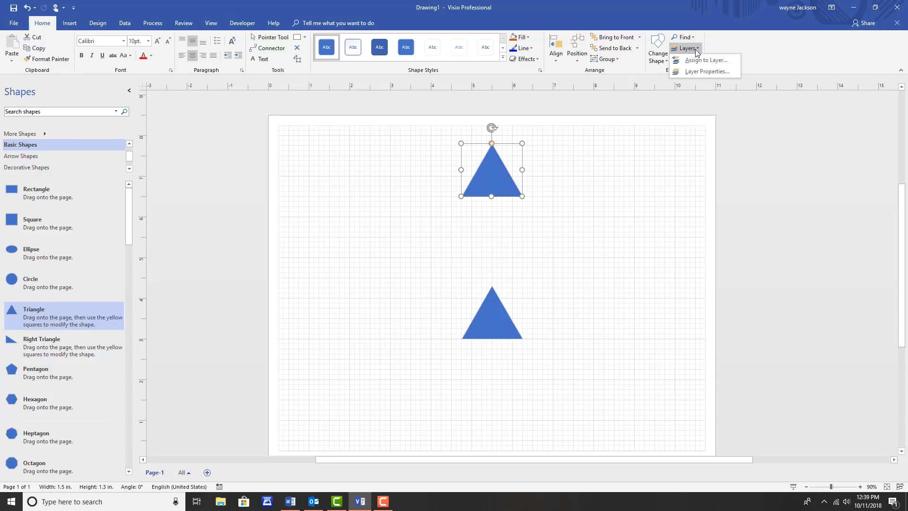
mouse_move(704, 60)
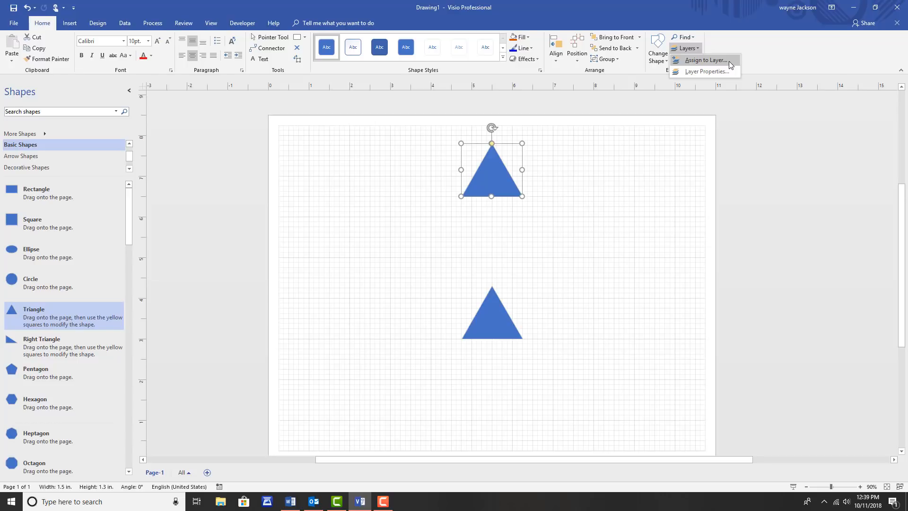
left_click(705, 60)
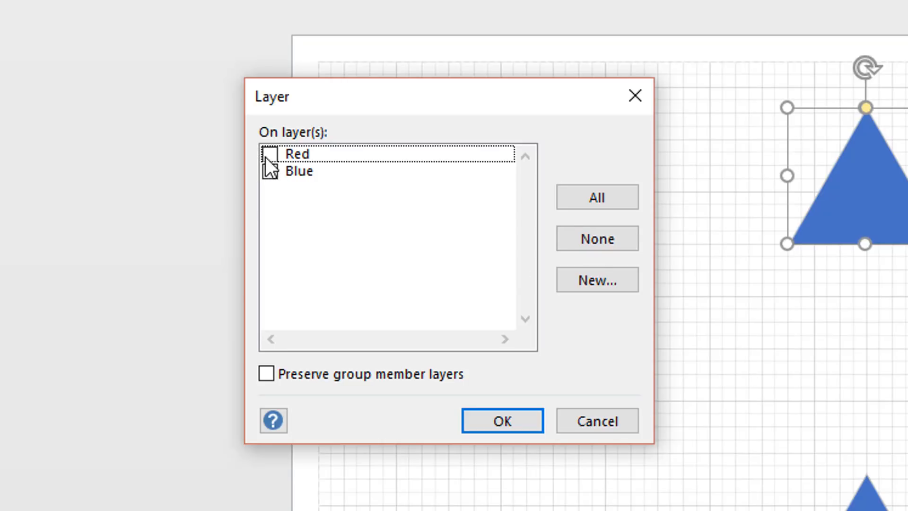
left_click(269, 152)
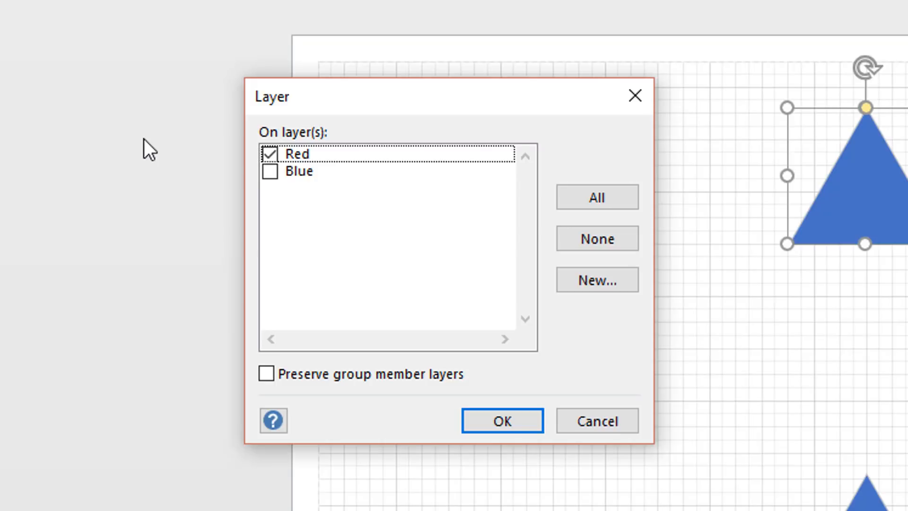
left_click(596, 280)
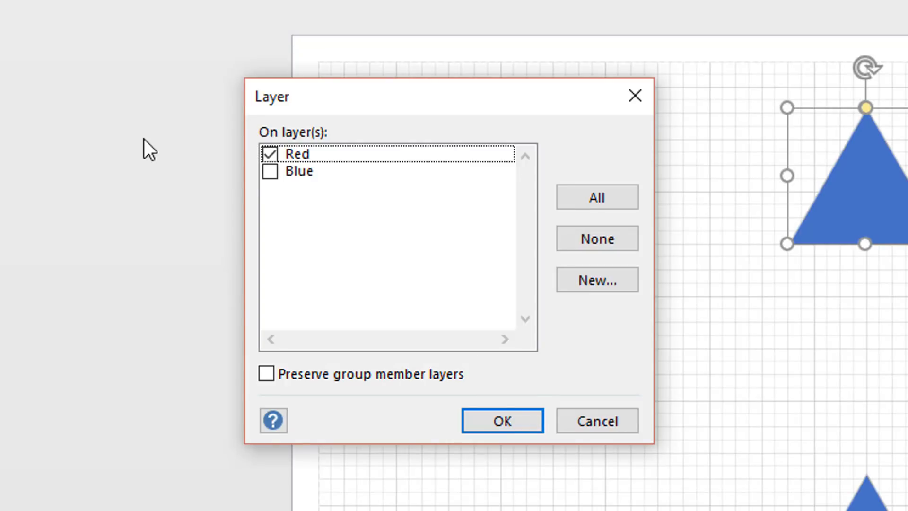
mouse_move(174, 165)
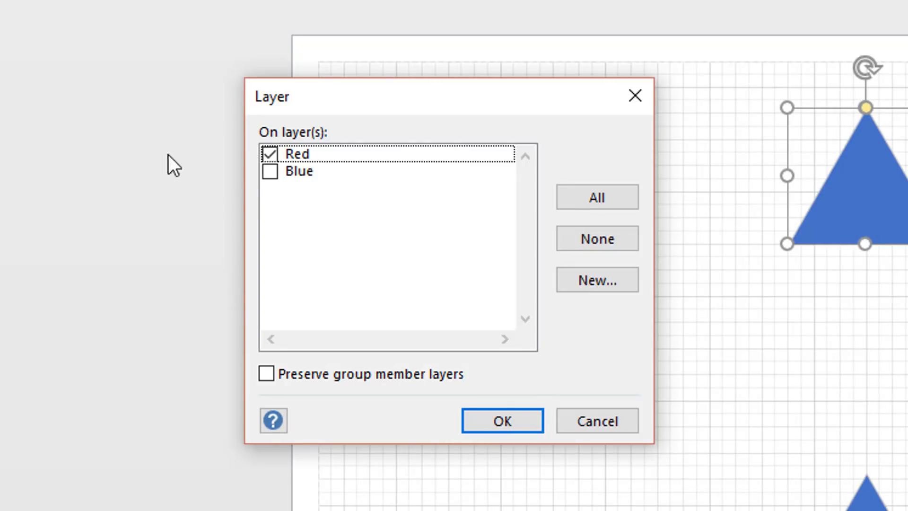
left_click(501, 420)
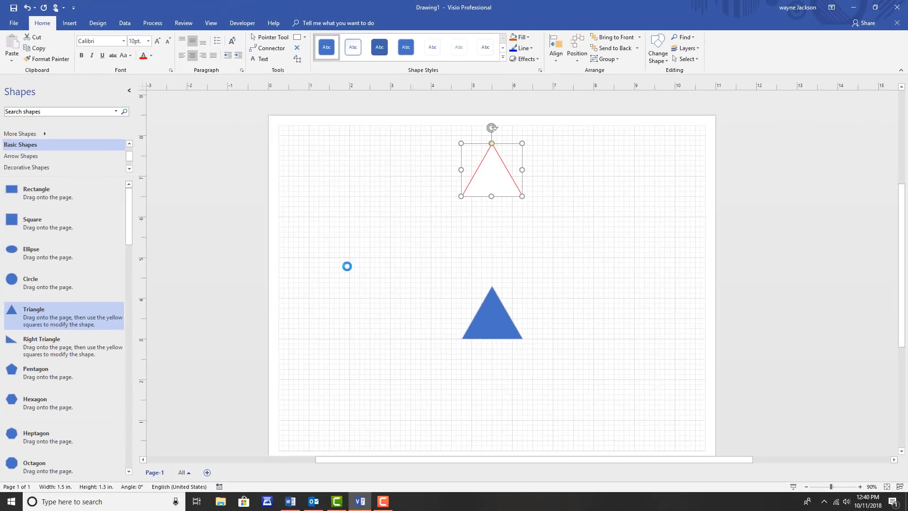
mouse_move(350, 272)
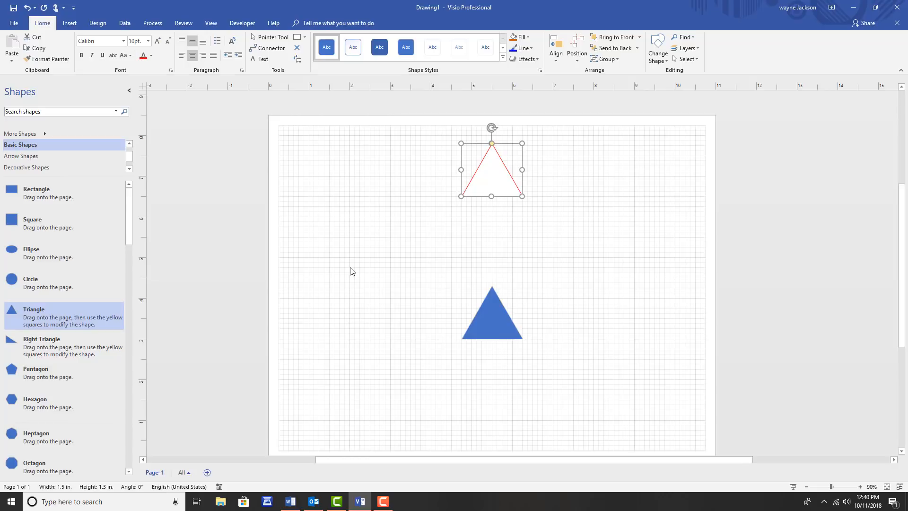
mouse_move(496, 323)
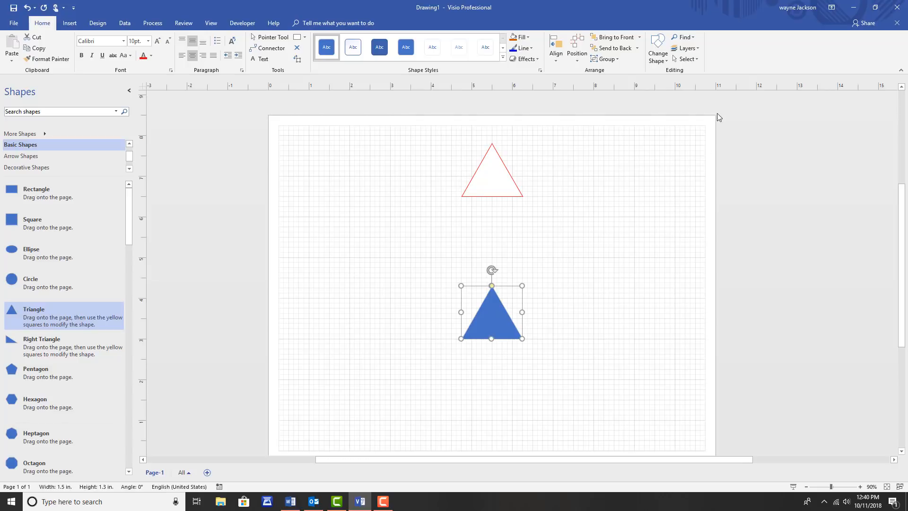
Step: Assign the lower triangle to the Blue layer
left_click(687, 48)
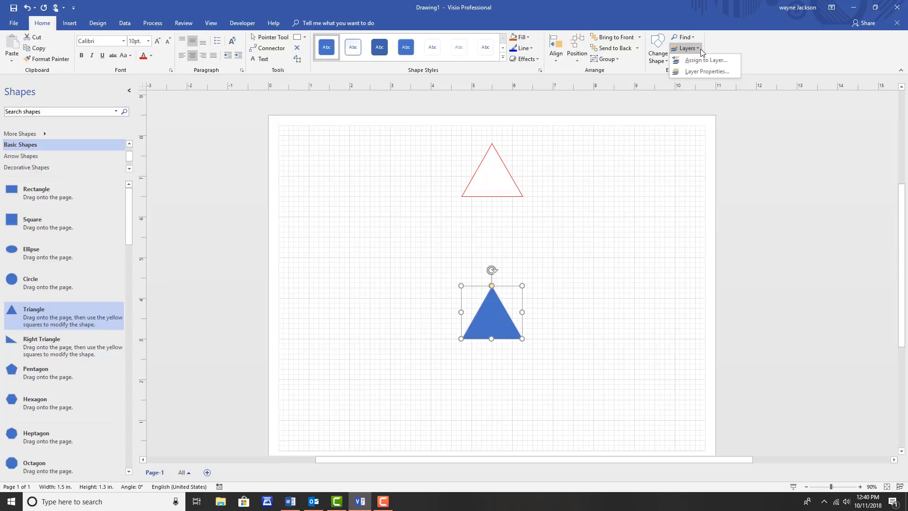
mouse_move(704, 60)
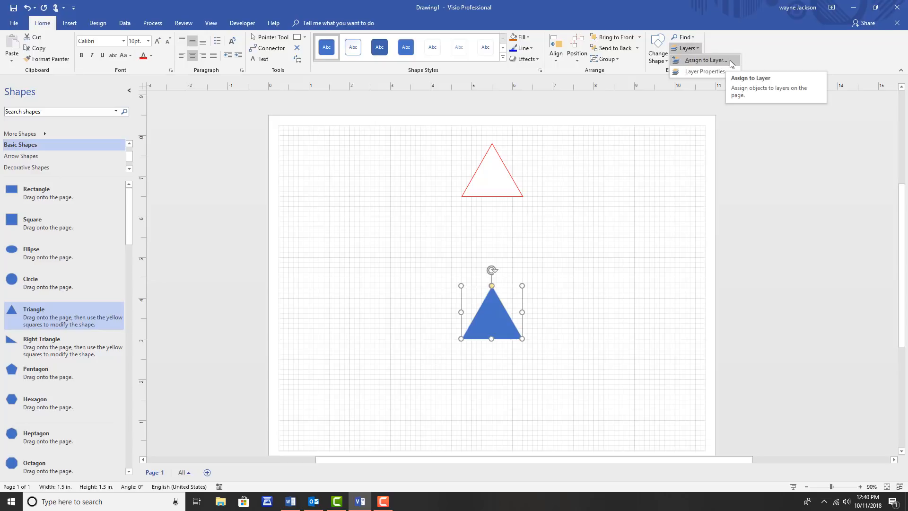
left_click(704, 59)
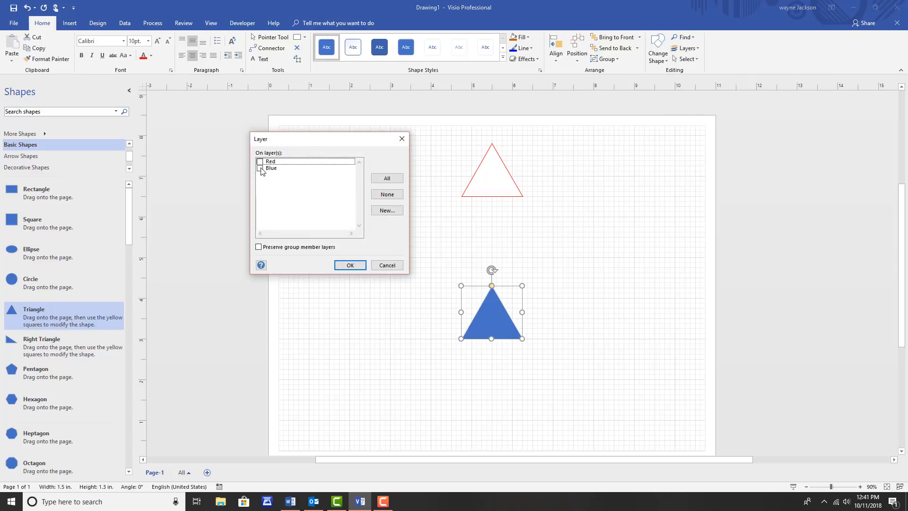
left_click(271, 168)
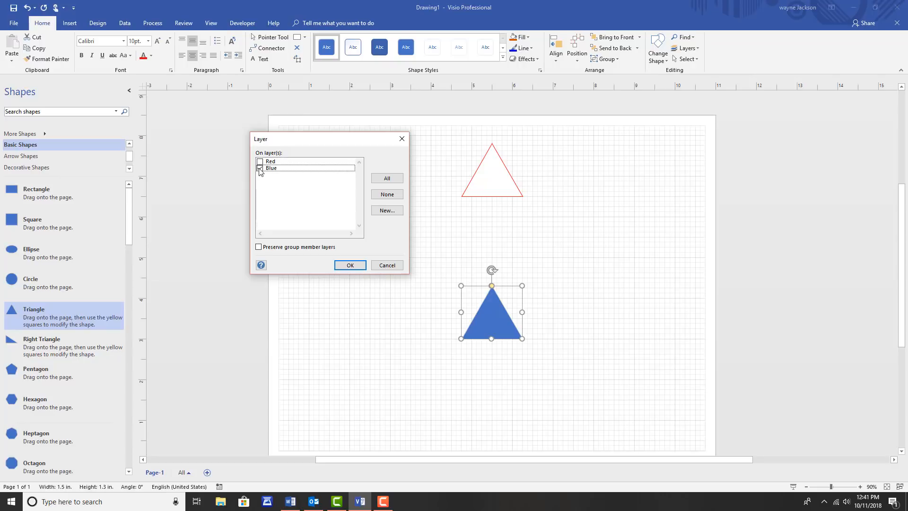
left_click(350, 265)
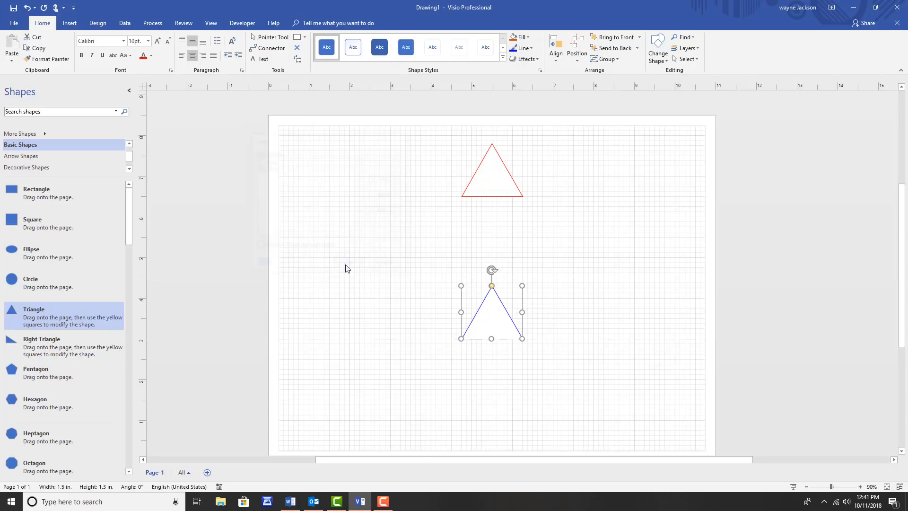
mouse_move(718, 278)
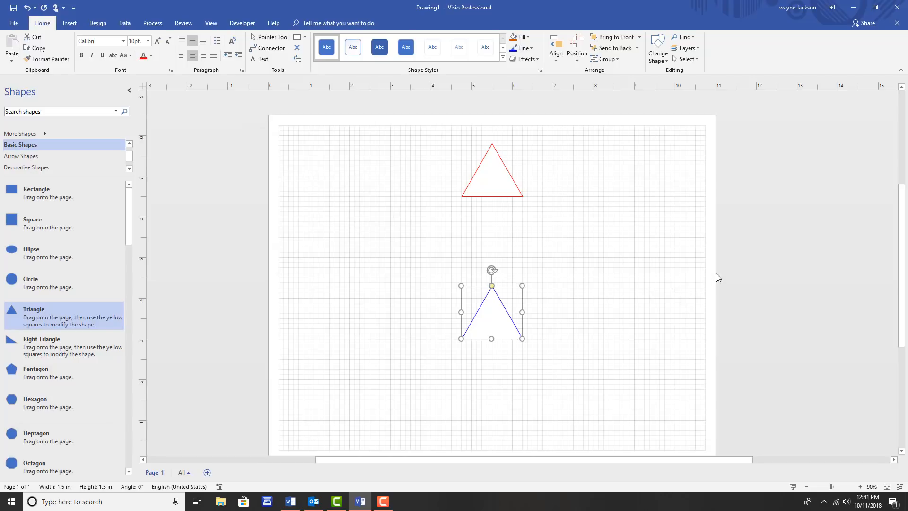
Step: Deselect both triangles, leaving nothing selected on the canvas
left_click(690, 263)
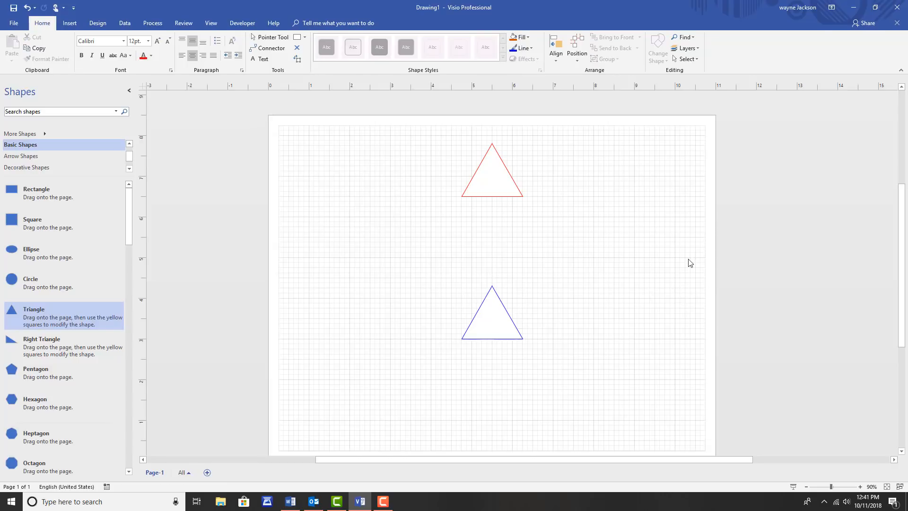
mouse_move(496, 186)
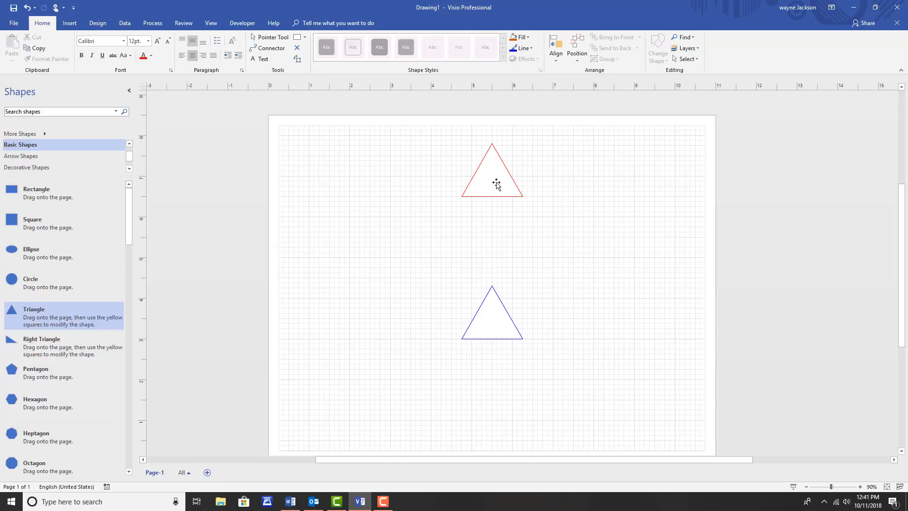
left_click(492, 171)
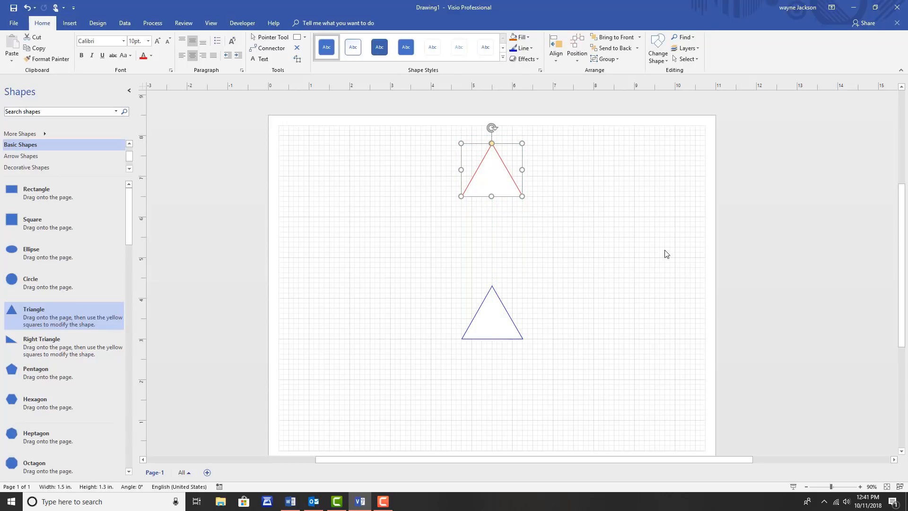
left_click(645, 213)
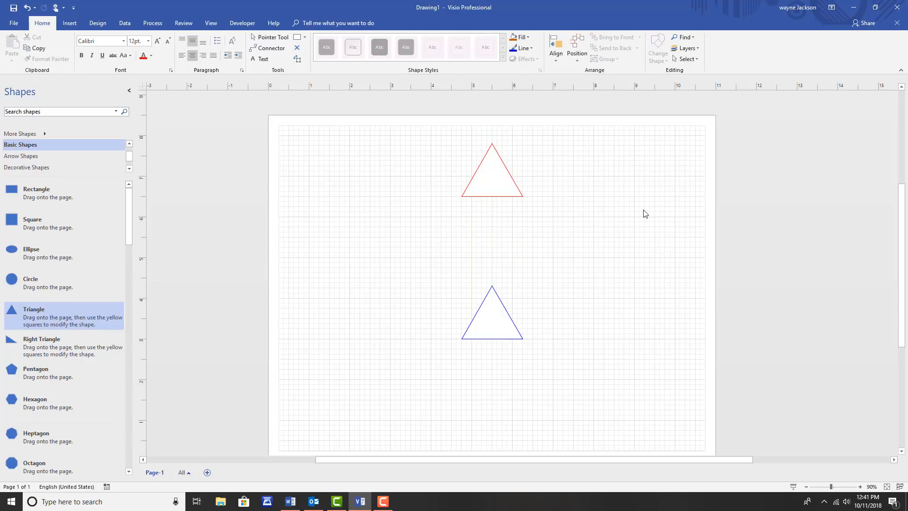
mouse_move(662, 187)
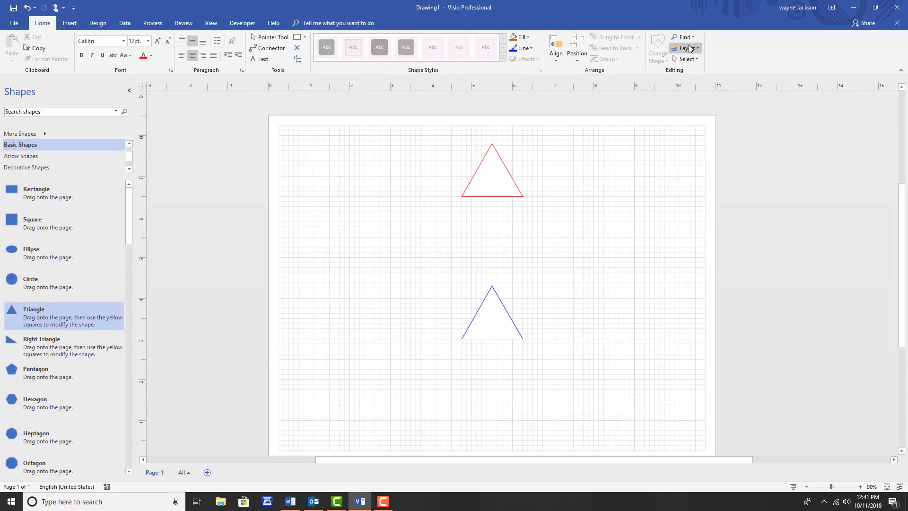
Step: Hide the Red layer in Layer Properties and apply the change
left_click(686, 48)
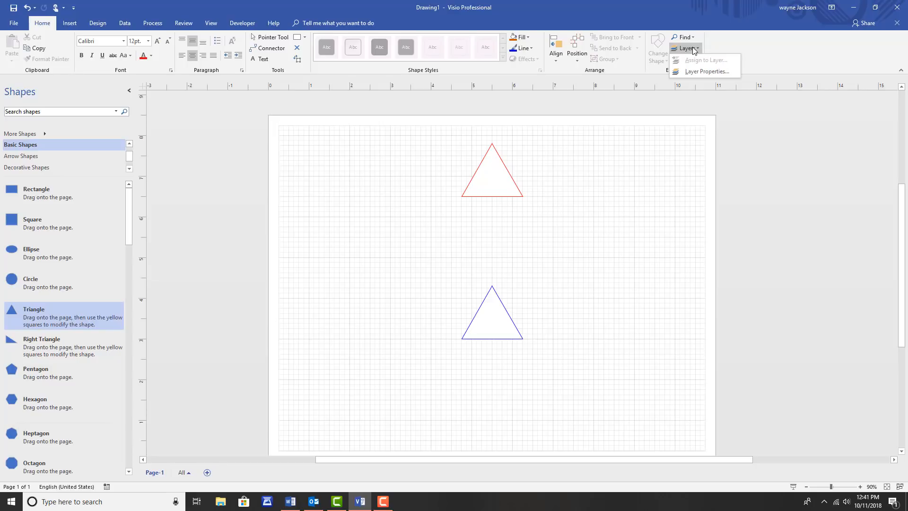
left_click(706, 71)
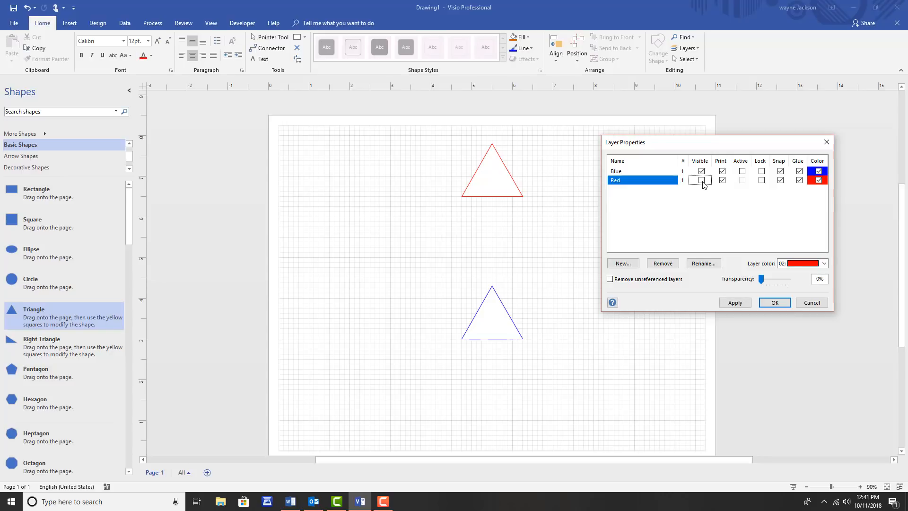
left_click(701, 181)
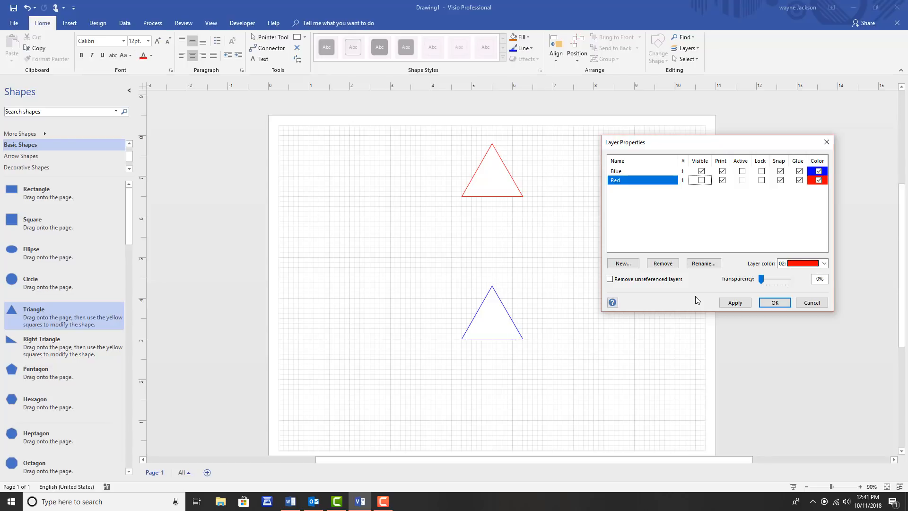
left_click(734, 302)
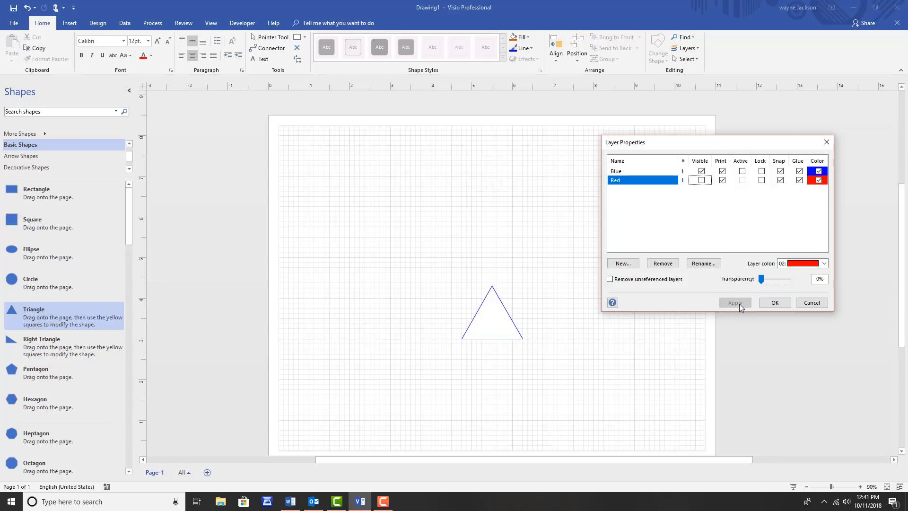
mouse_move(741, 307)
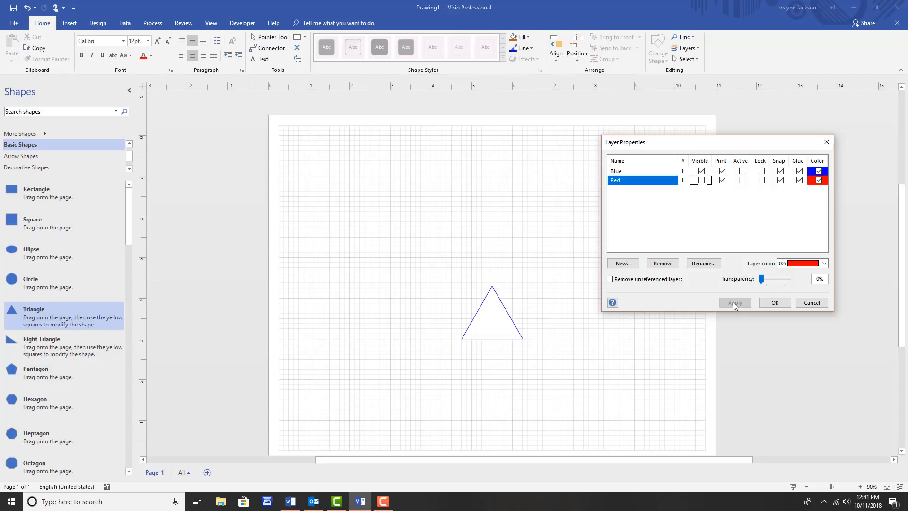
Step: Make the Red layer visible again and apply, so both triangles show
left_click(734, 303)
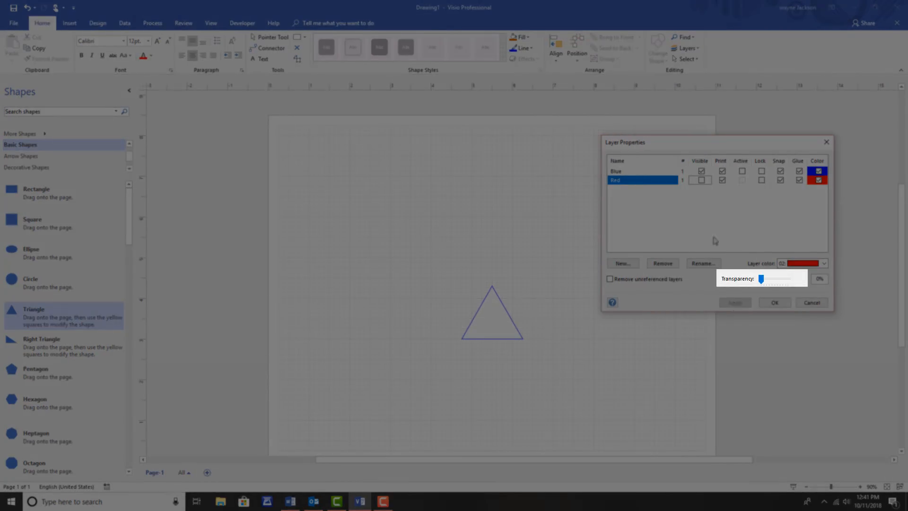
left_click(701, 180)
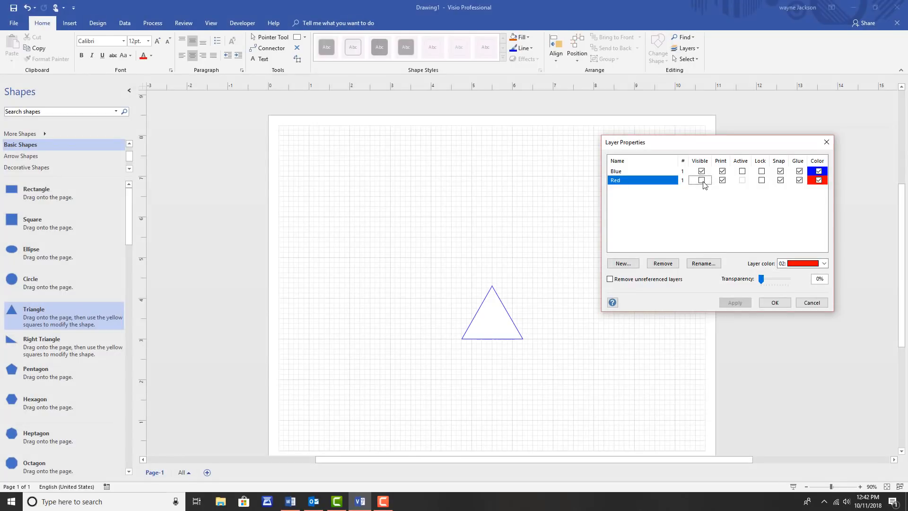
left_click(702, 180)
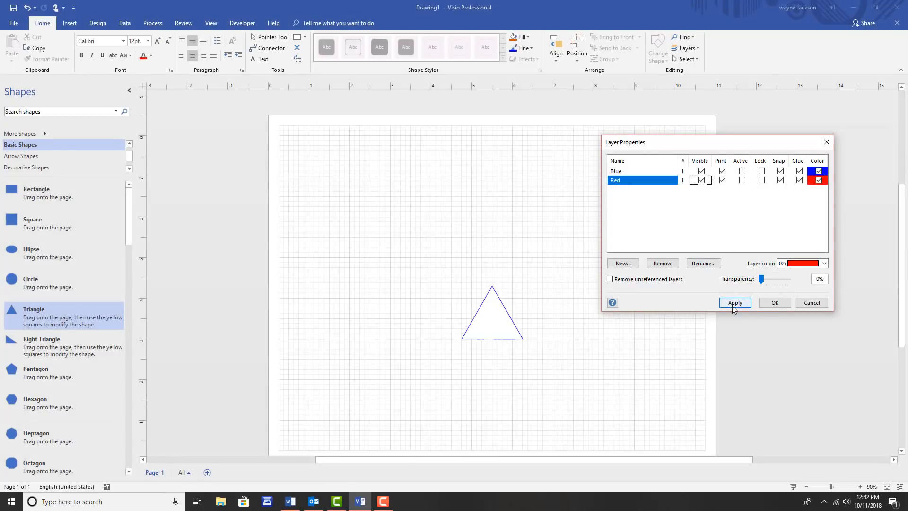
left_click(734, 302)
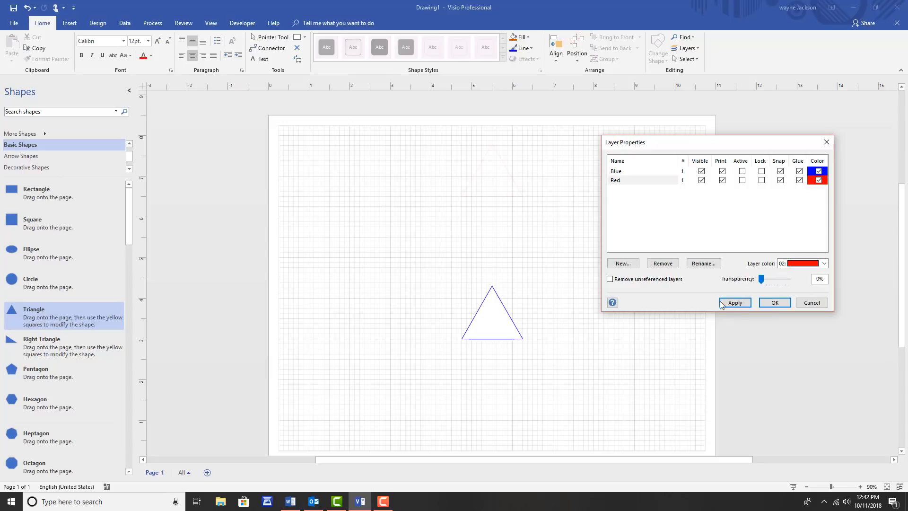
left_click(734, 302)
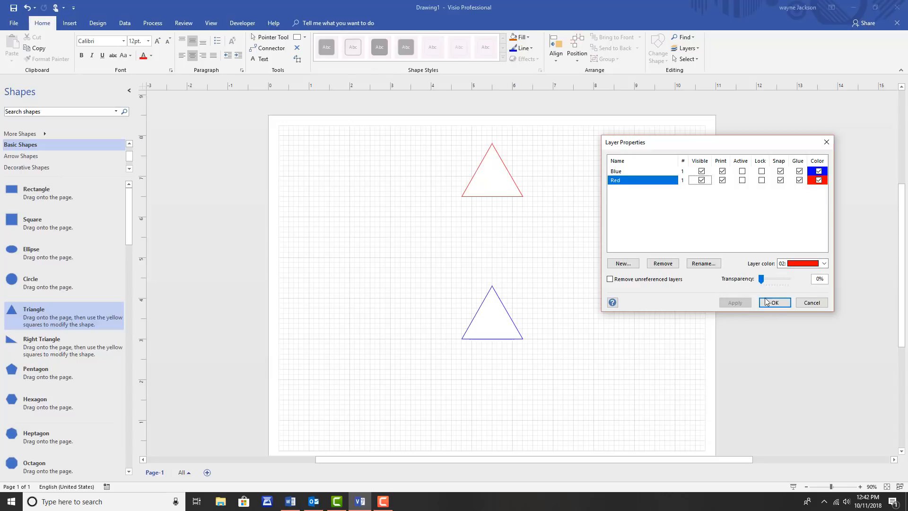
mouse_move(766, 193)
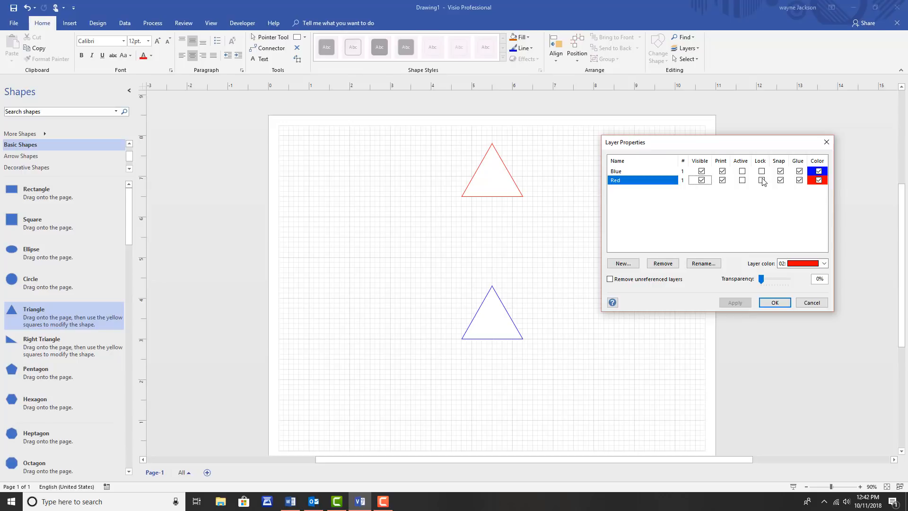
left_click(631, 170)
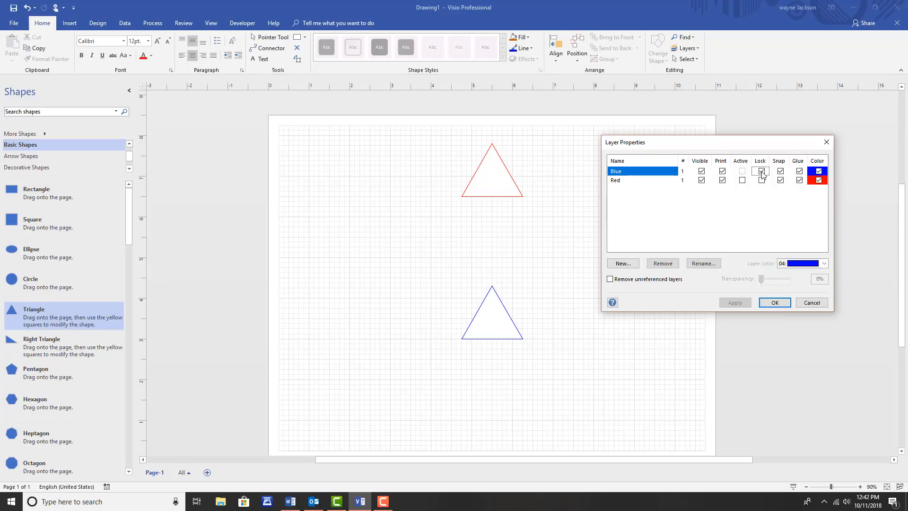
left_click(760, 171)
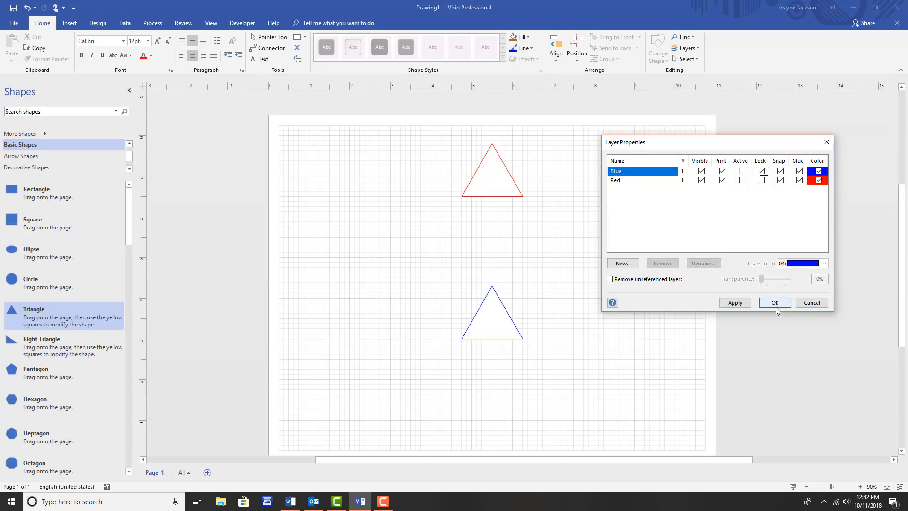
left_click(774, 302)
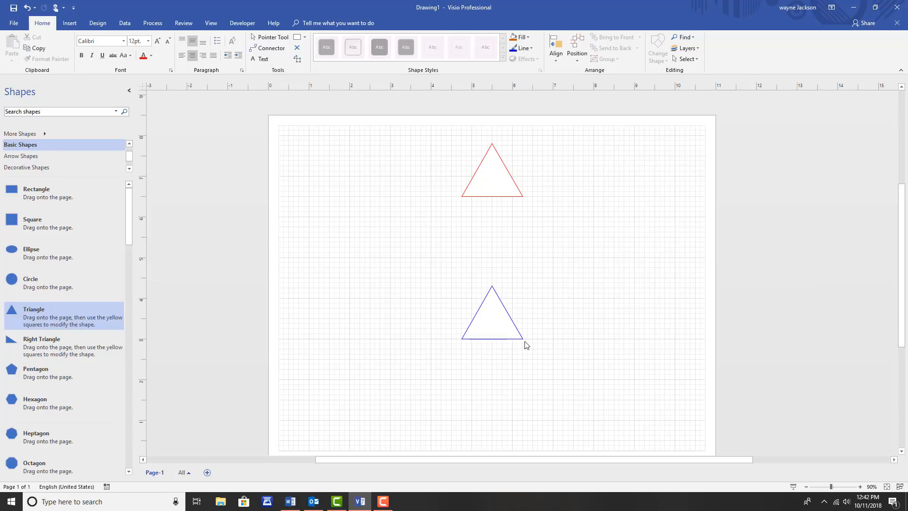
mouse_move(499, 181)
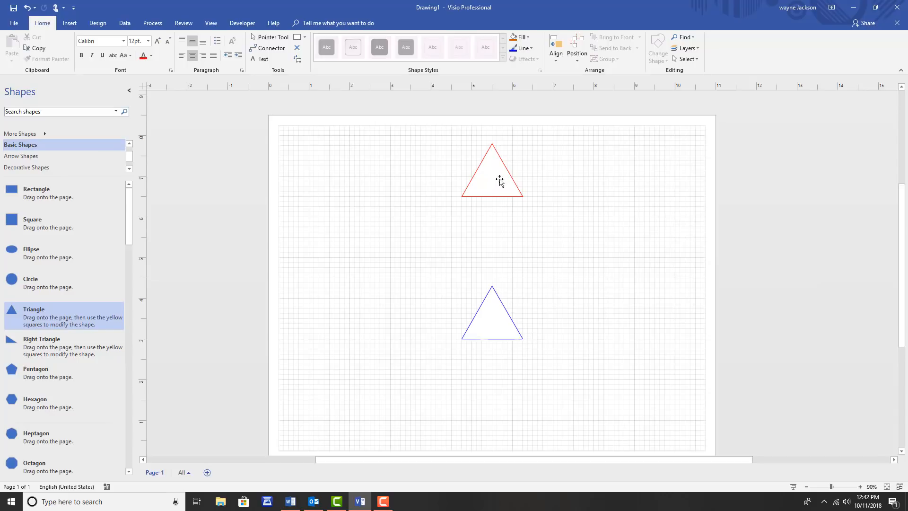
left_click(499, 180)
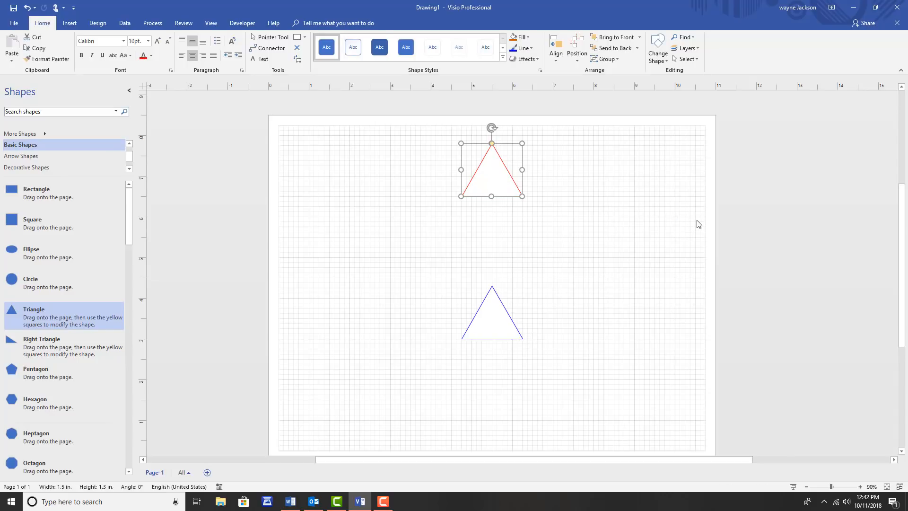
mouse_move(492, 325)
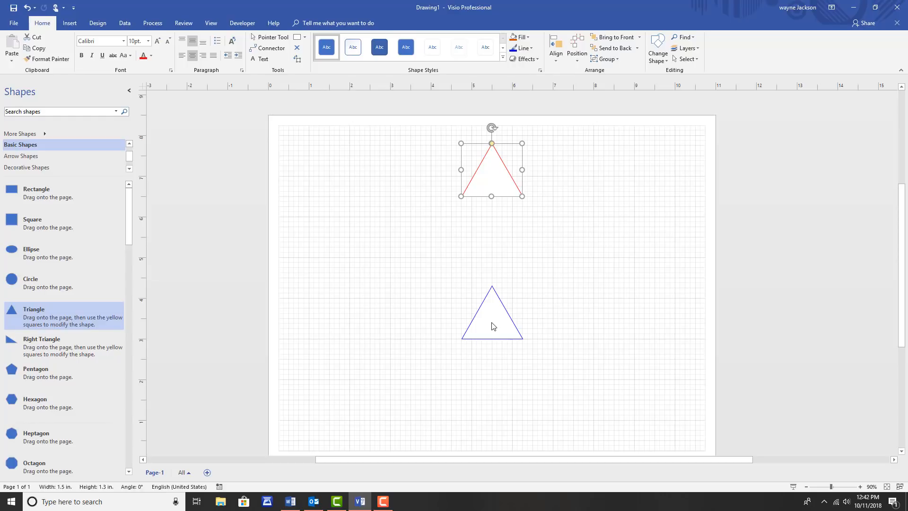
left_click(462, 284)
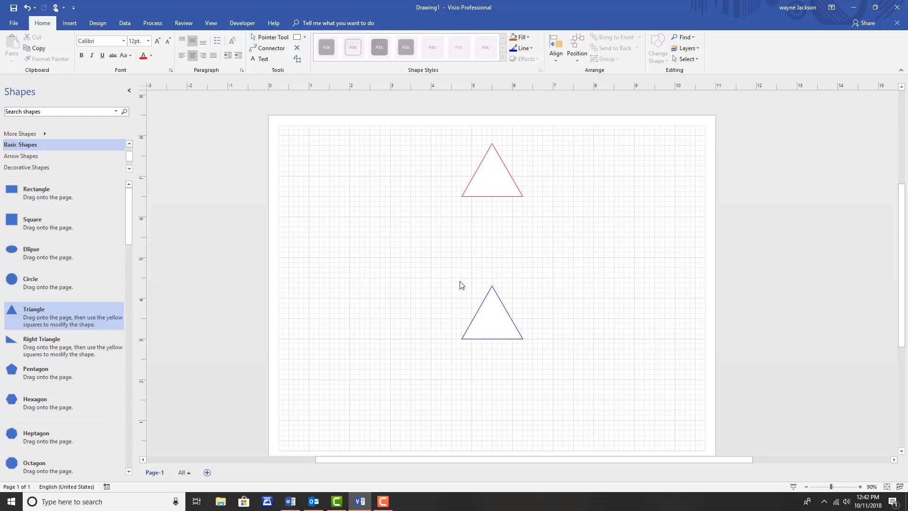
mouse_move(769, 364)
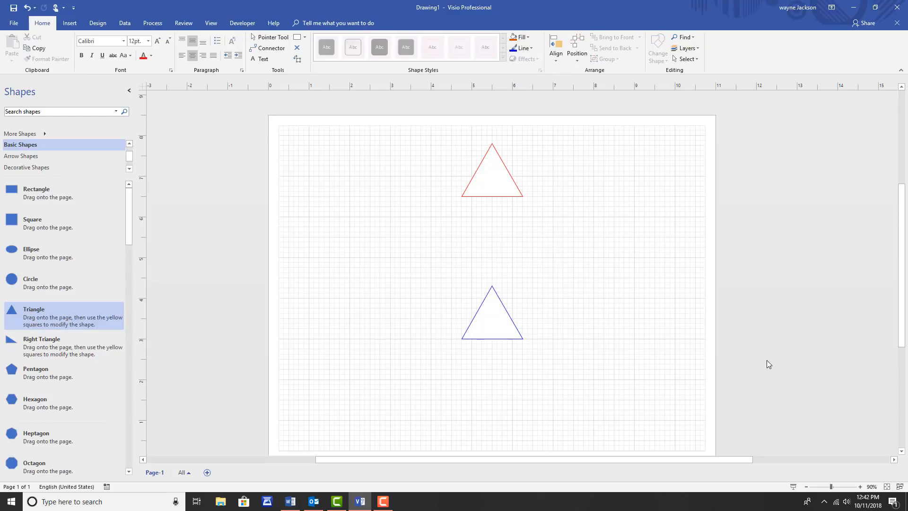
mouse_move(610, 170)
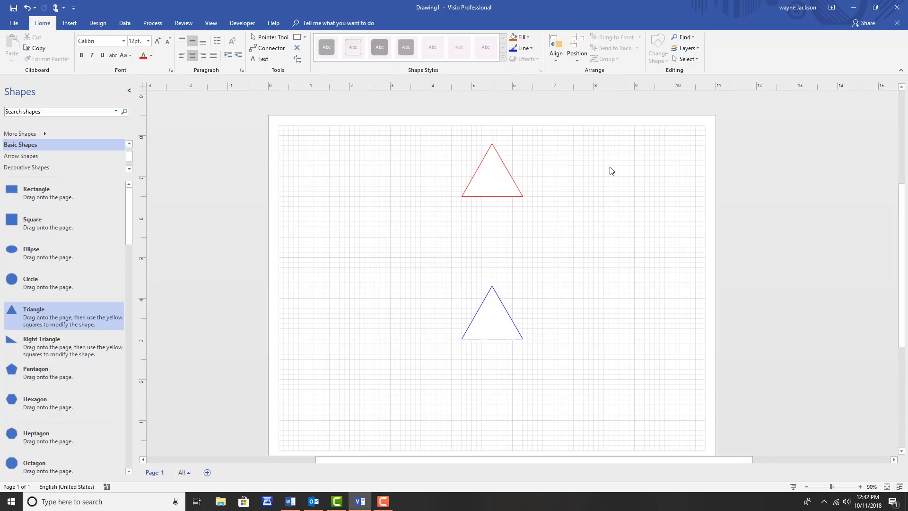
mouse_move(686, 48)
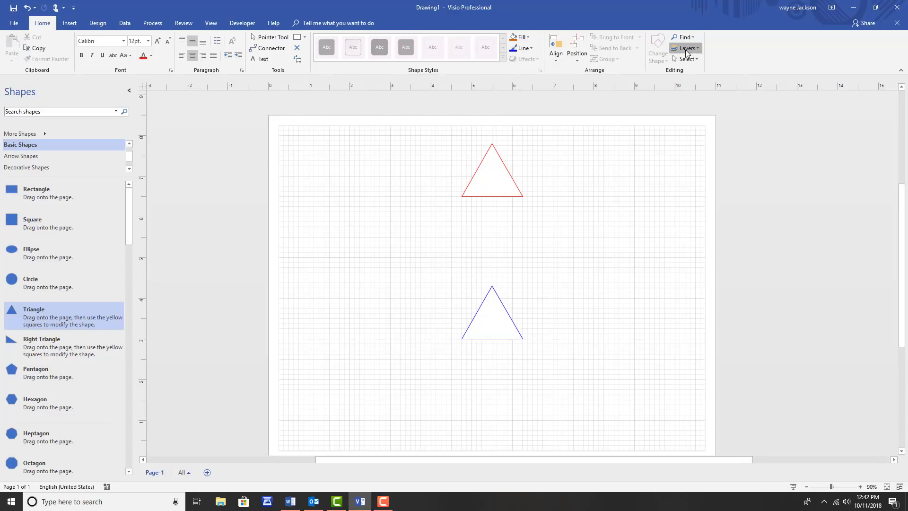
Step: Clear the Lock option on the Blue layer and close Layer Properties
left_click(685, 48)
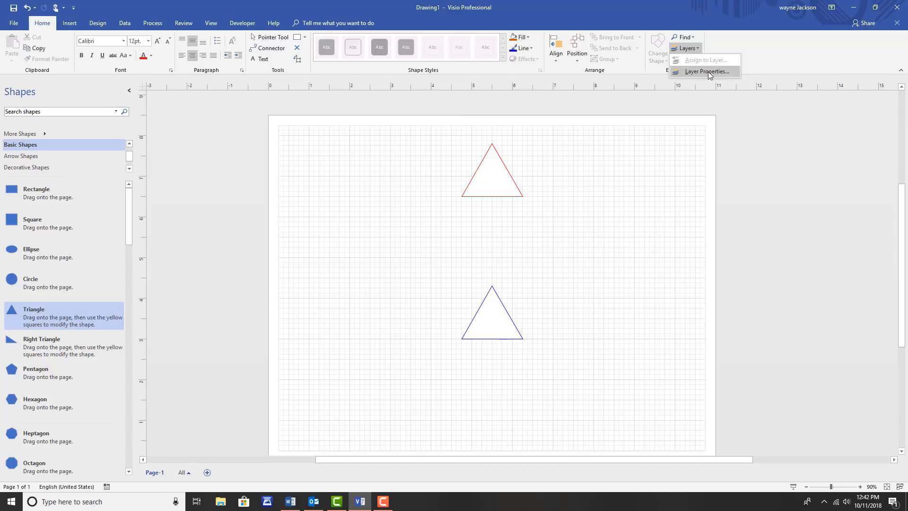
left_click(705, 72)
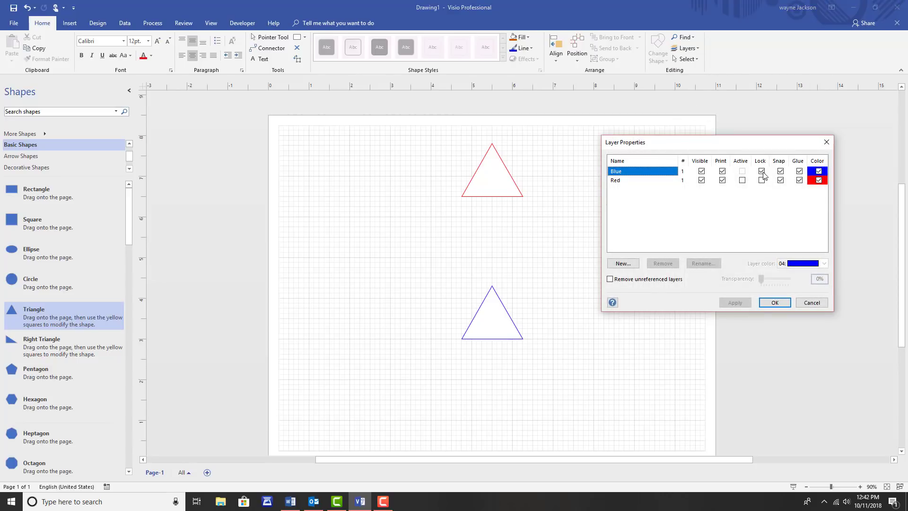
left_click(761, 171)
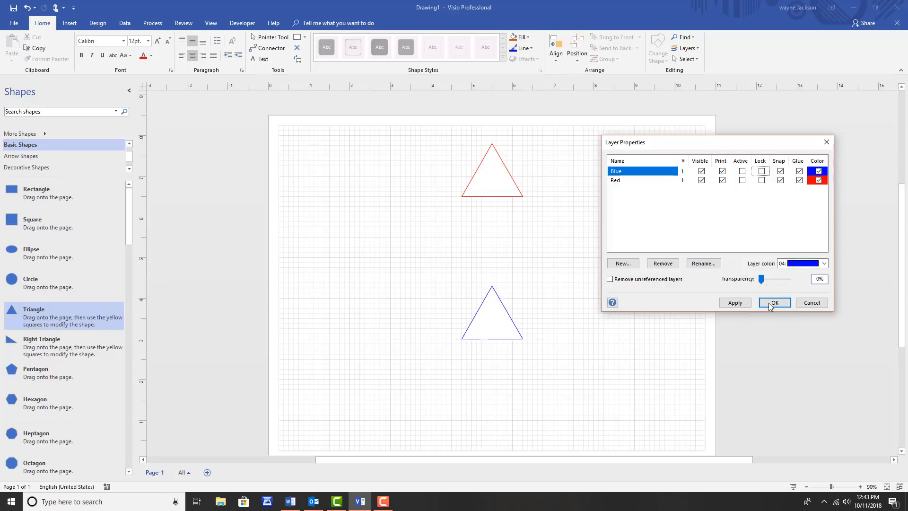
left_click(774, 302)
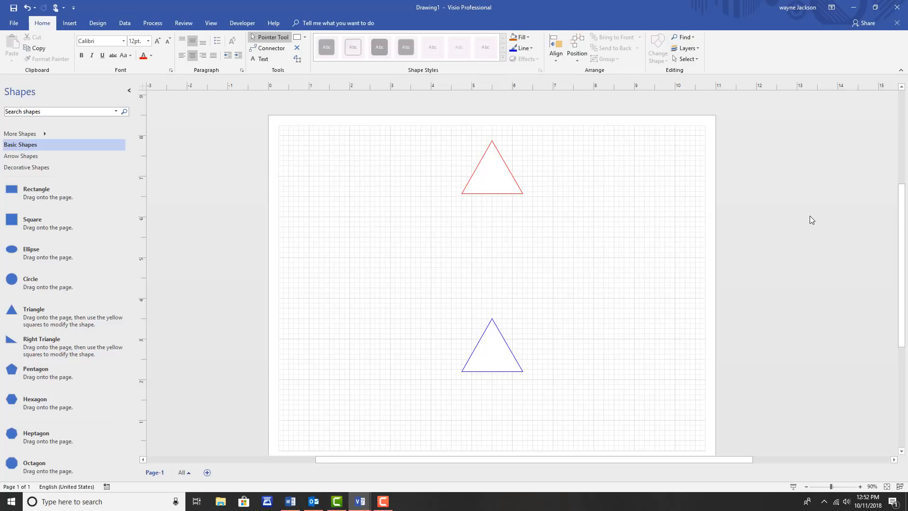
mouse_move(246, 156)
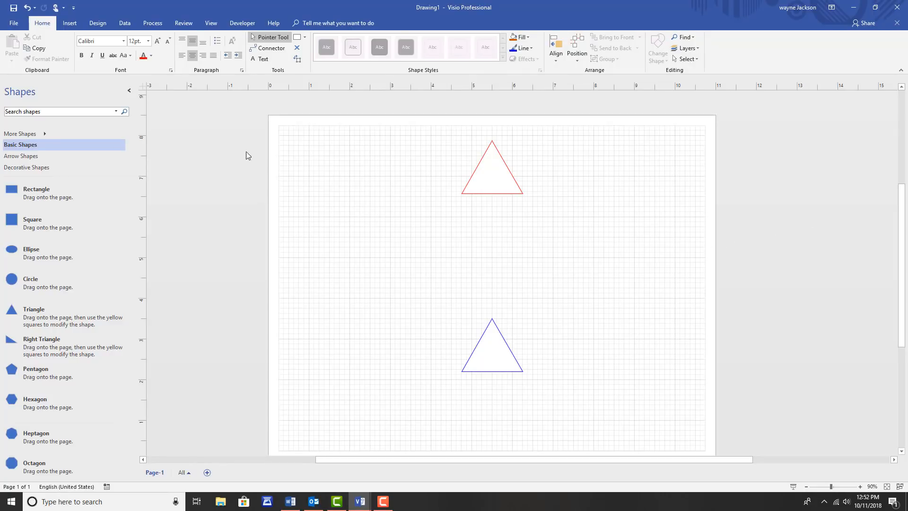
left_click(269, 47)
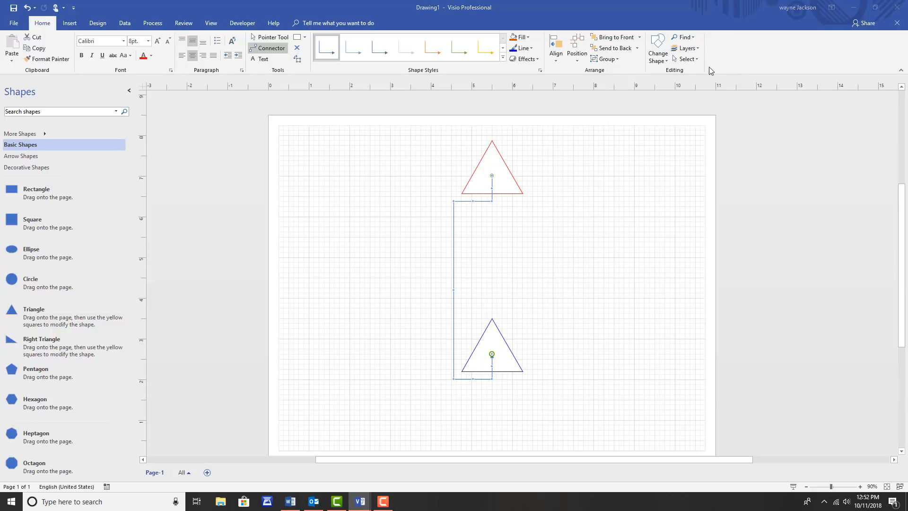
Step: Check the layer list for the new Connector layer, then cancel out
left_click(686, 48)
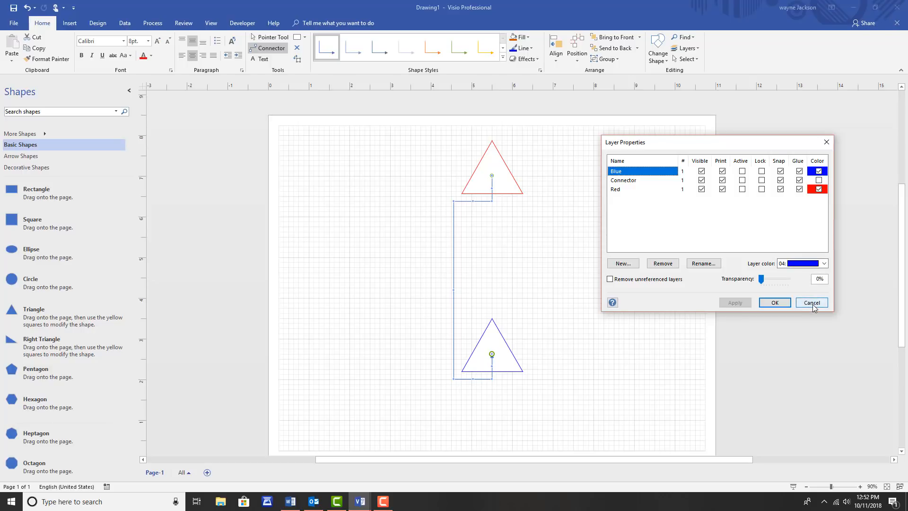
left_click(810, 302)
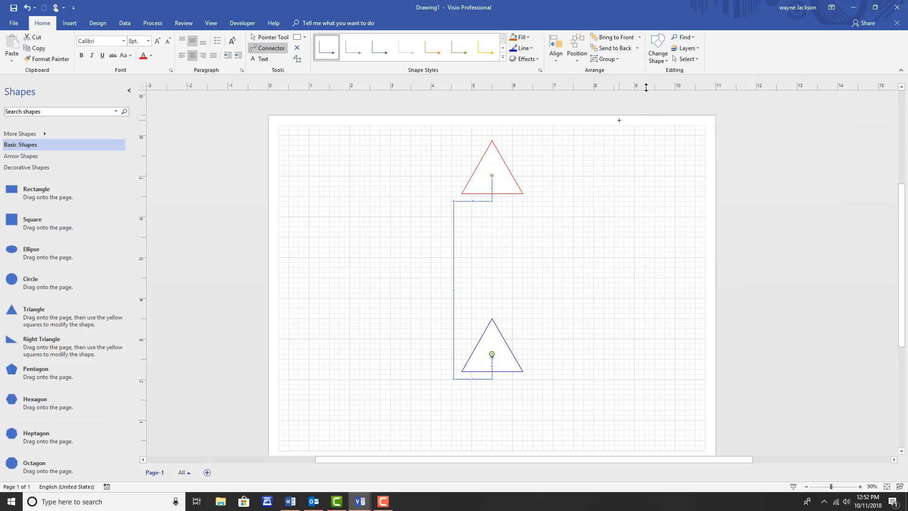
Step: Take the connector off the Connector layer via Assign to Layer
left_click(685, 48)
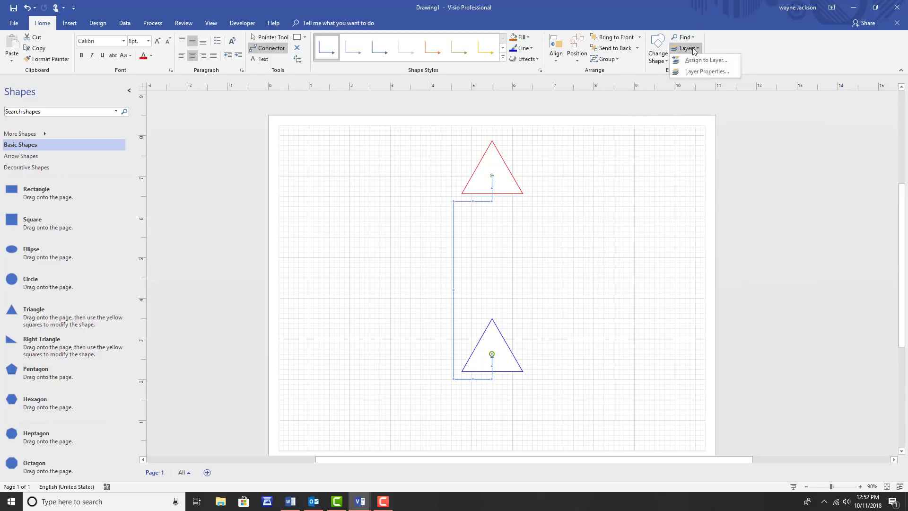
mouse_move(704, 60)
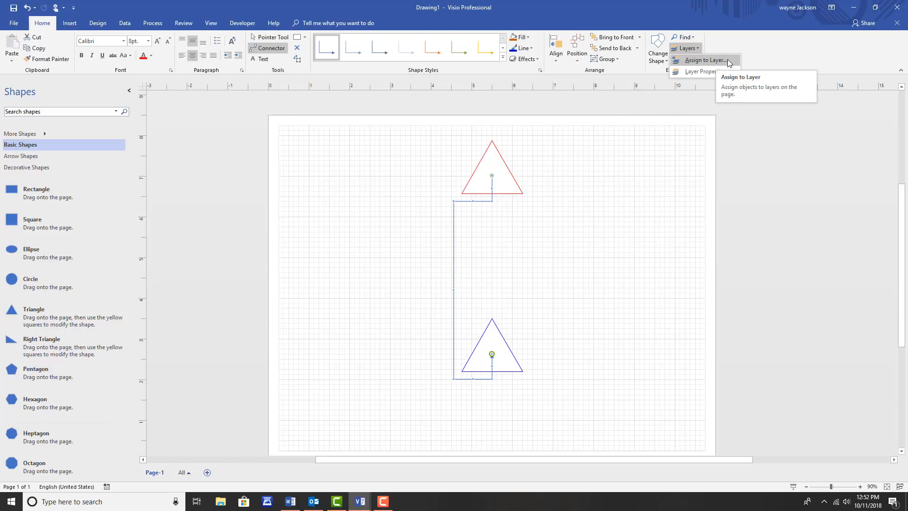
left_click(704, 60)
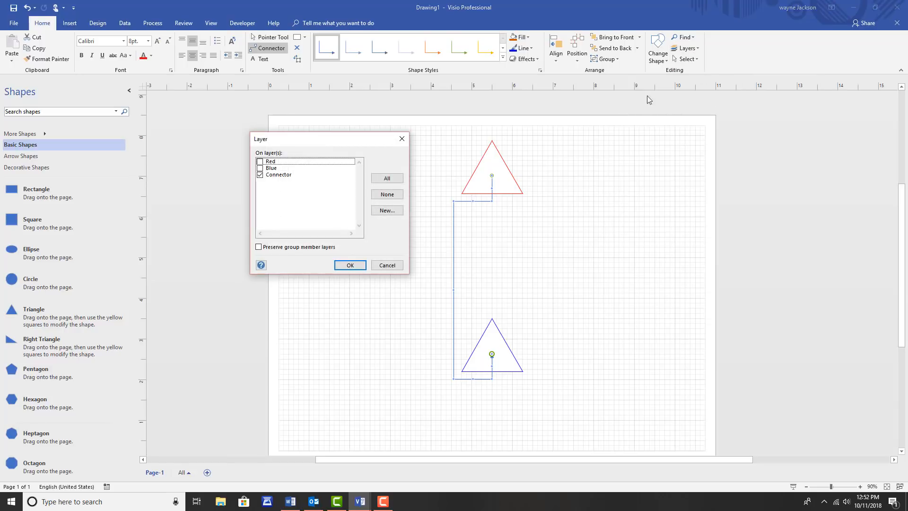
left_click(260, 174)
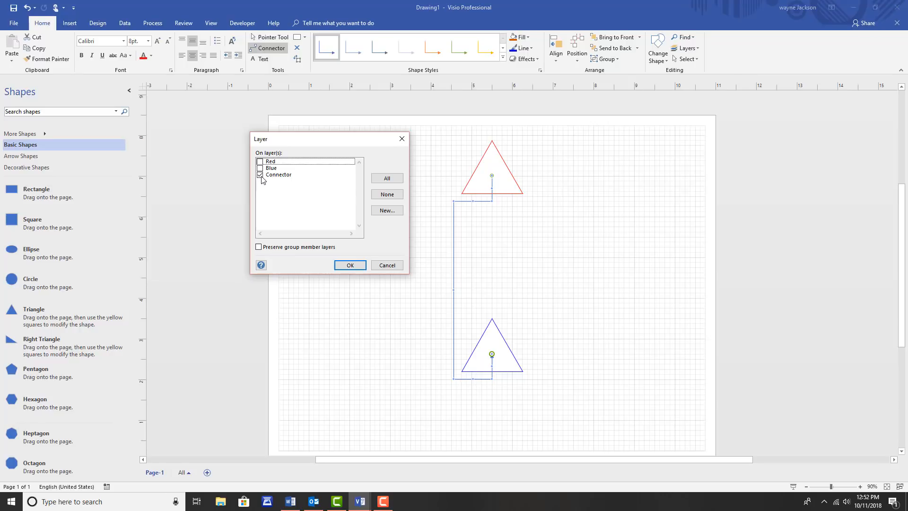
left_click(260, 175)
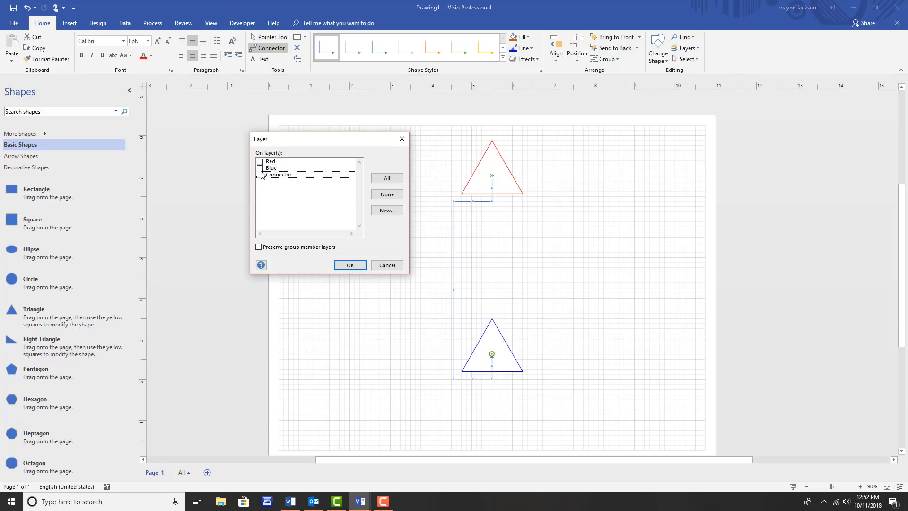
left_click(259, 168)
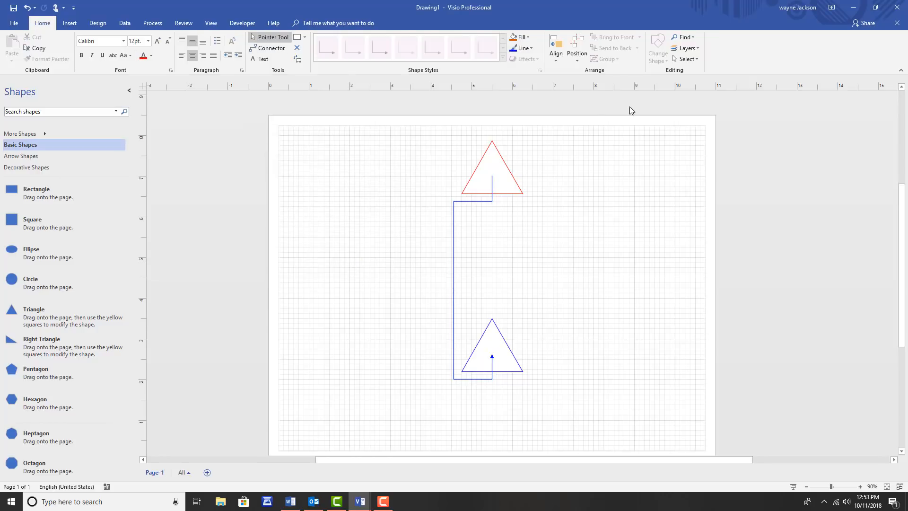
Step: Delete the empty Connector layer in Layer Properties, confirming the removal
left_click(686, 49)
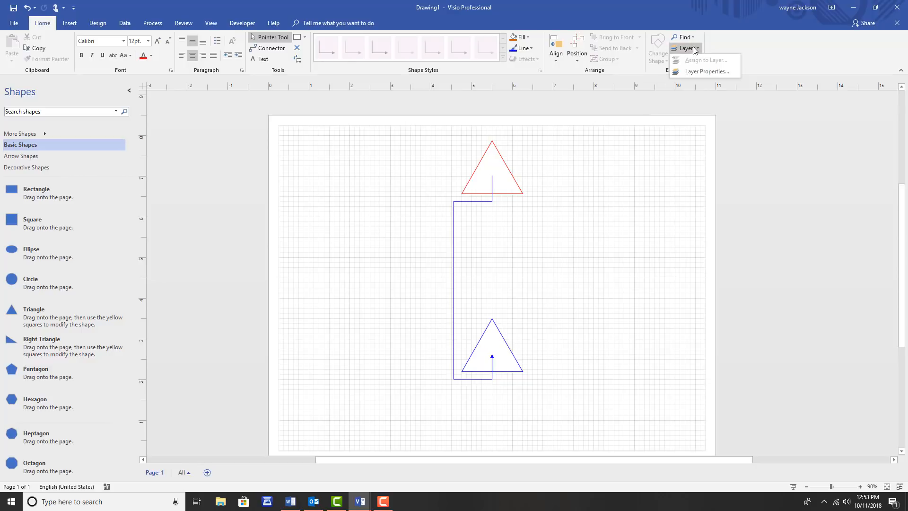
mouse_move(705, 71)
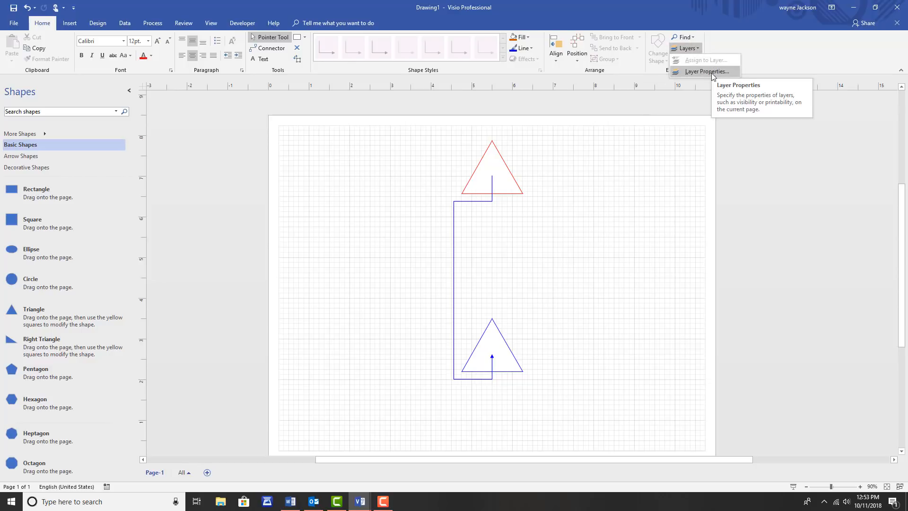
left_click(704, 71)
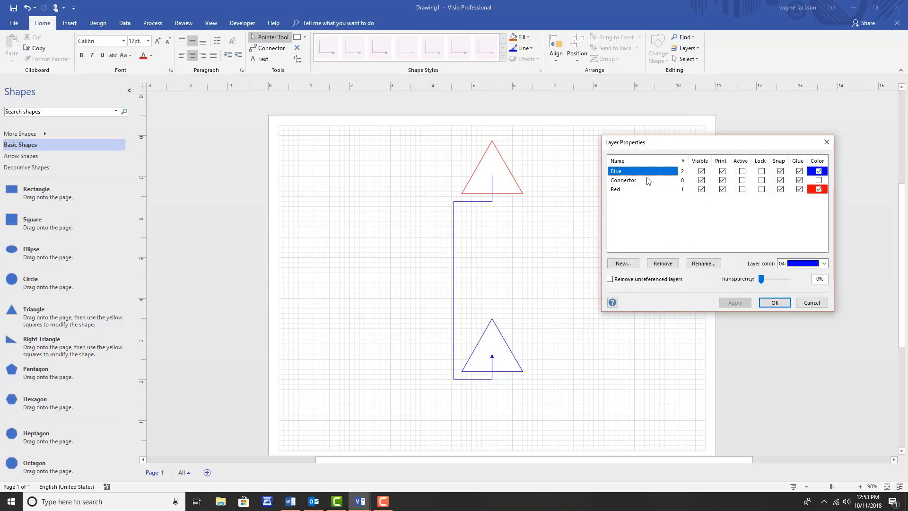
left_click(624, 180)
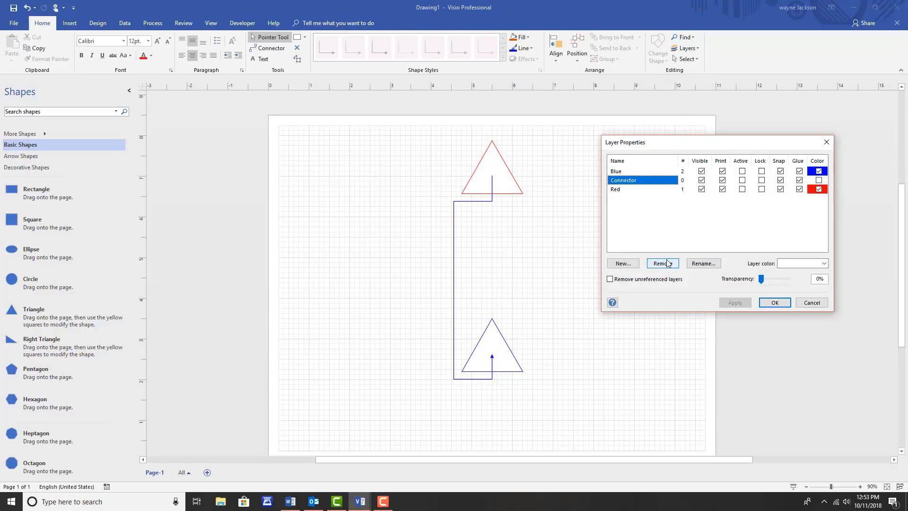
left_click(662, 263)
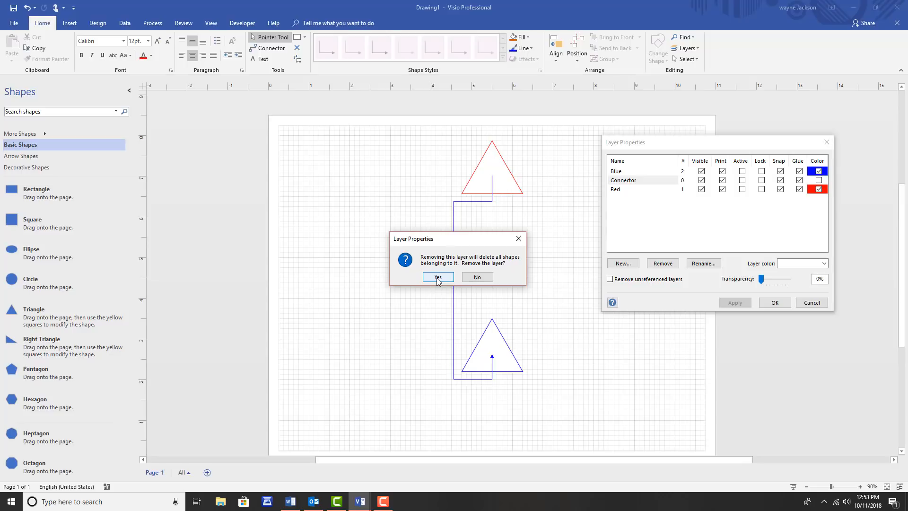
left_click(438, 276)
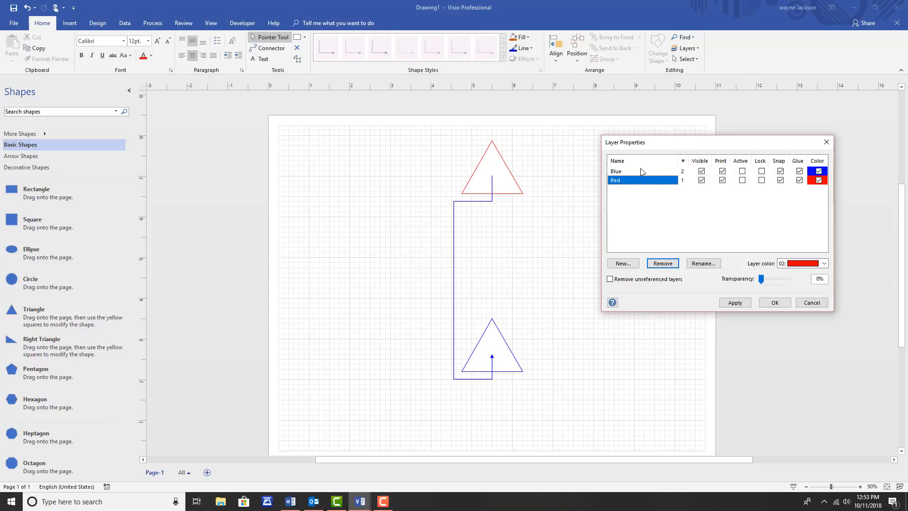
mouse_move(674, 218)
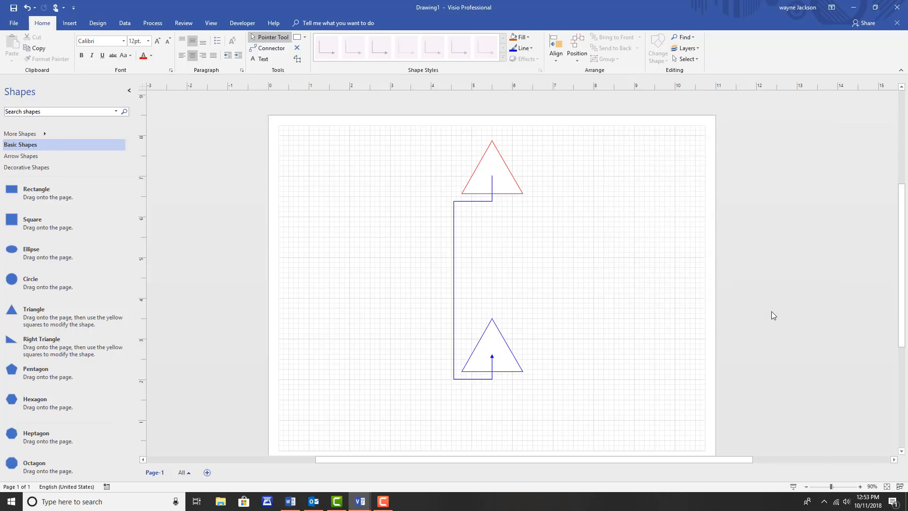
mouse_move(671, 303)
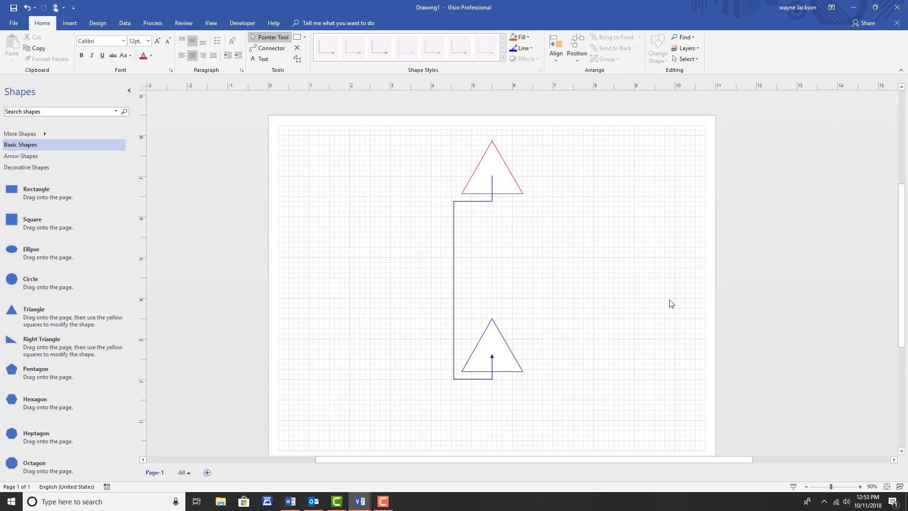
mouse_move(670, 301)
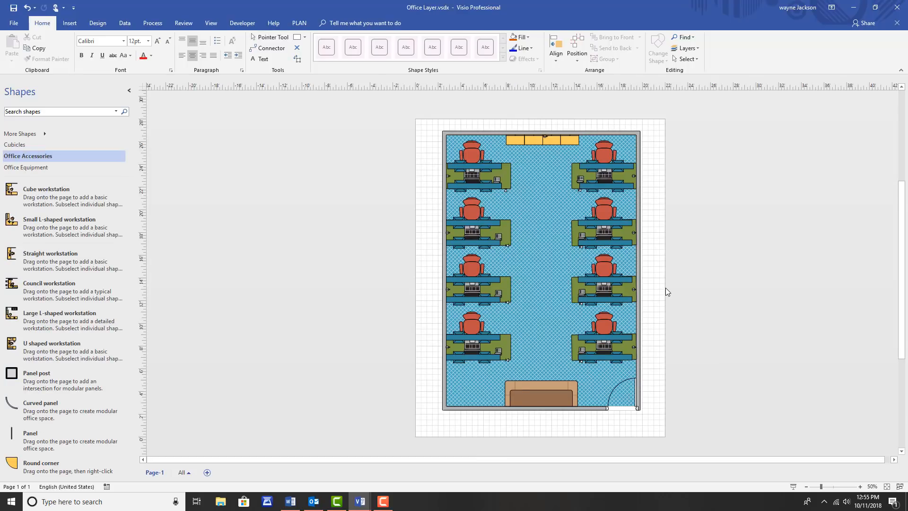
mouse_move(695, 259)
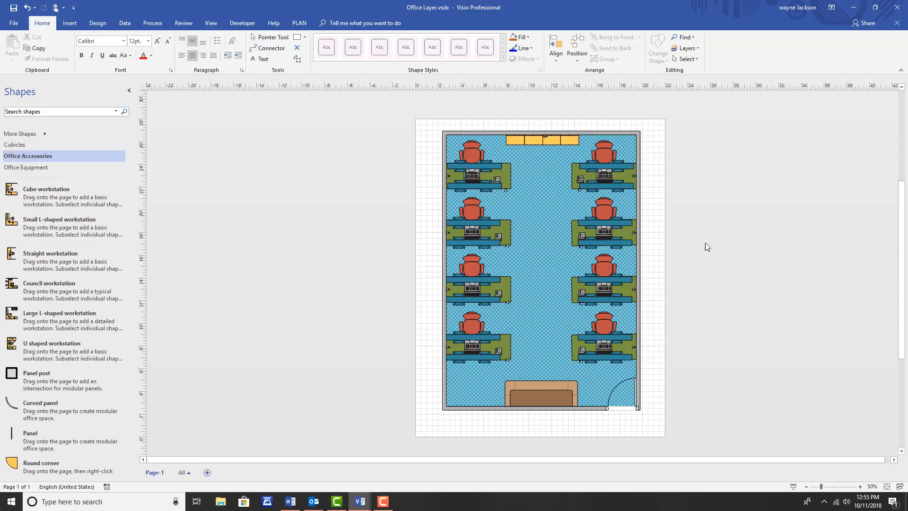
mouse_move(701, 249)
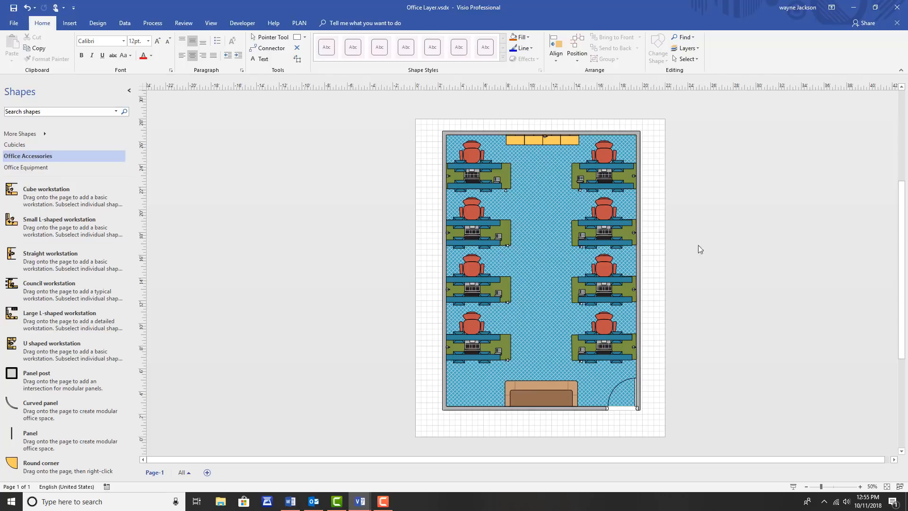
mouse_move(506, 177)
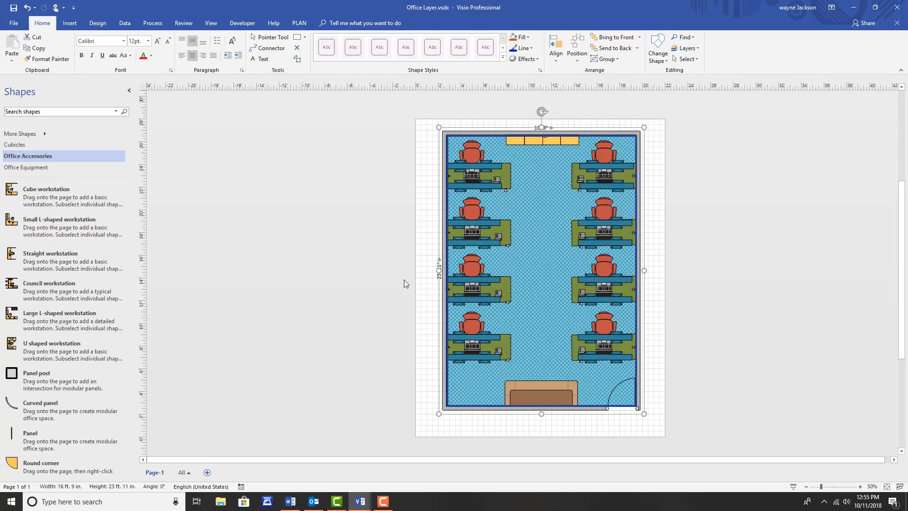
Step: Assign the room frame to a new layer named 'Frame' and deselect
left_click(686, 48)
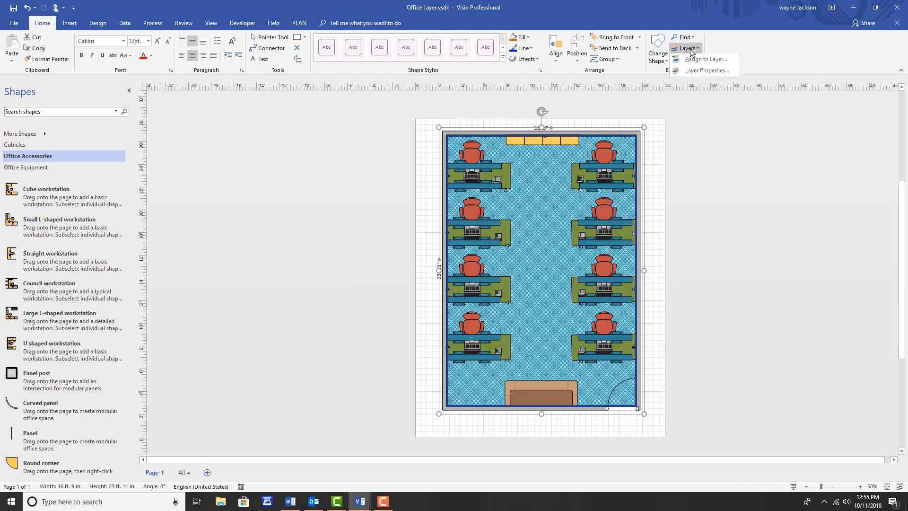
left_click(704, 59)
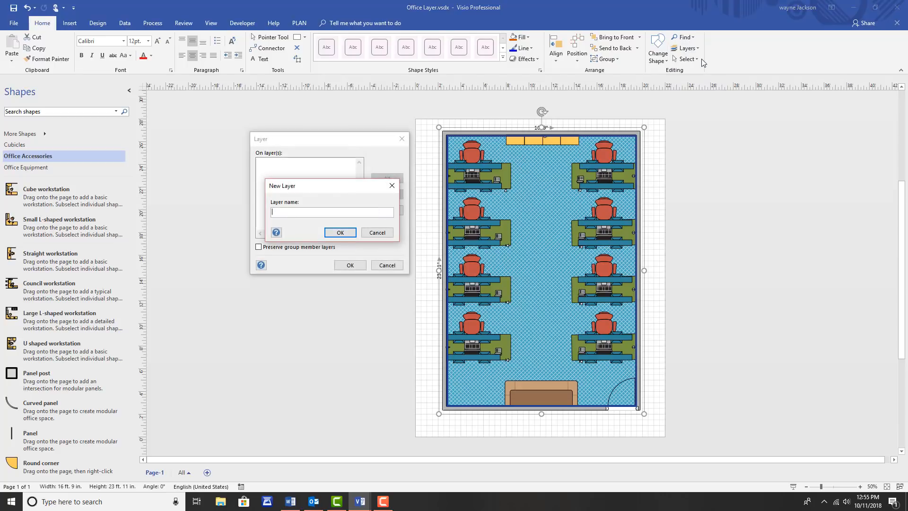
mouse_move(325, 189)
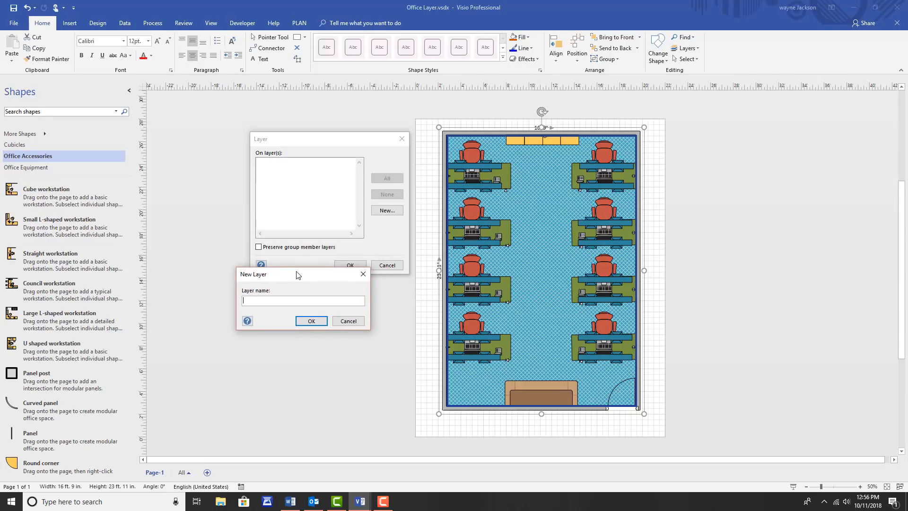
mouse_move(313, 253)
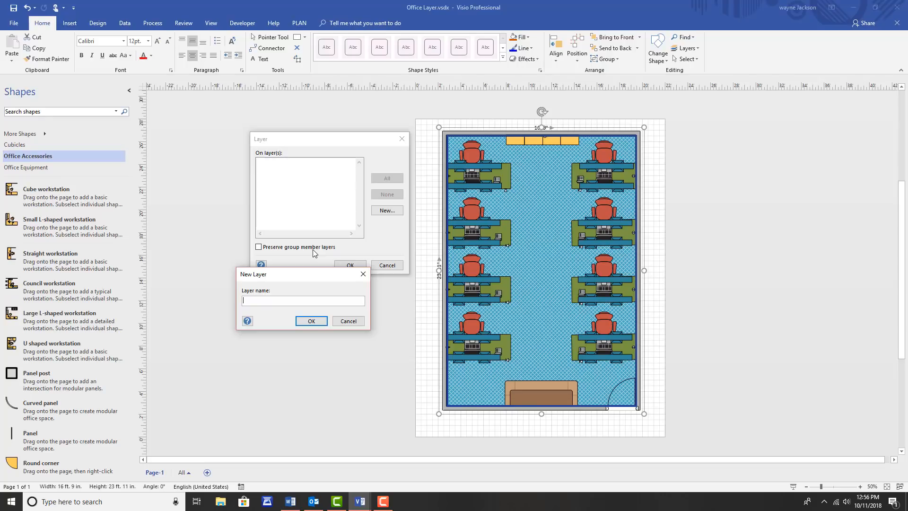
type("Frame")
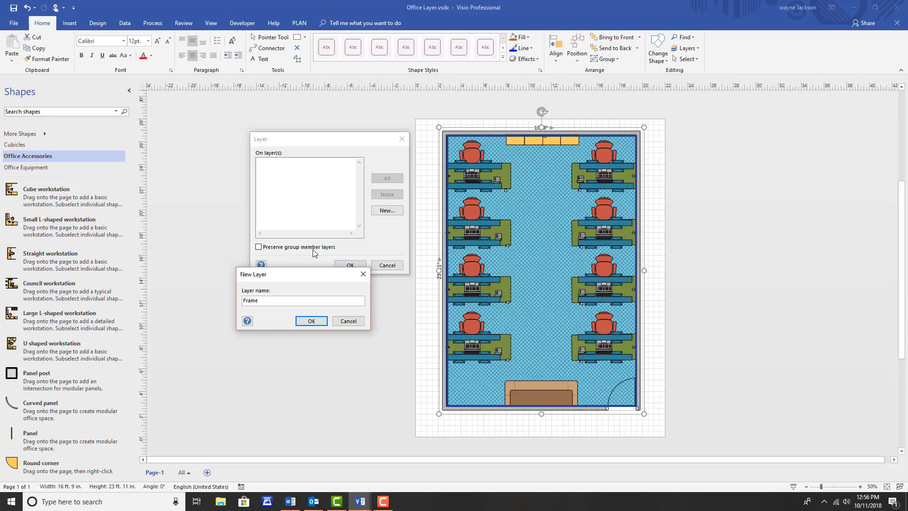
left_click(311, 321)
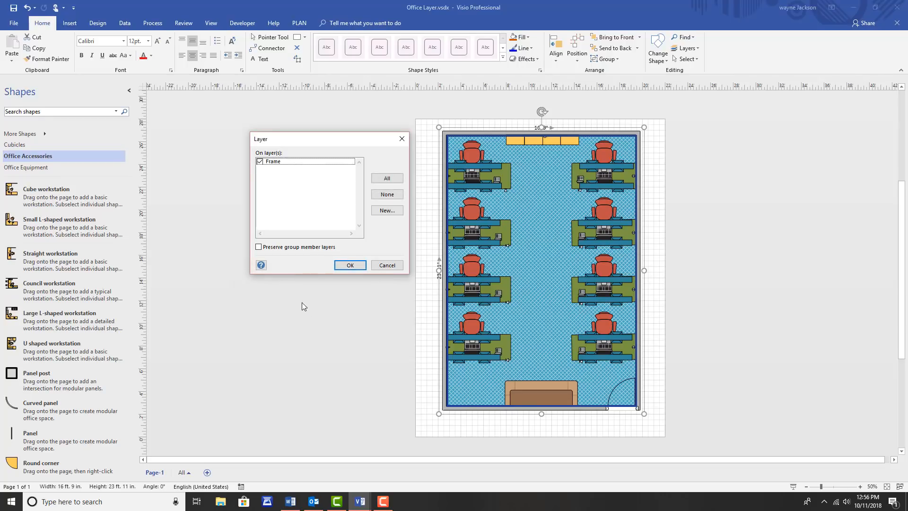
mouse_move(297, 204)
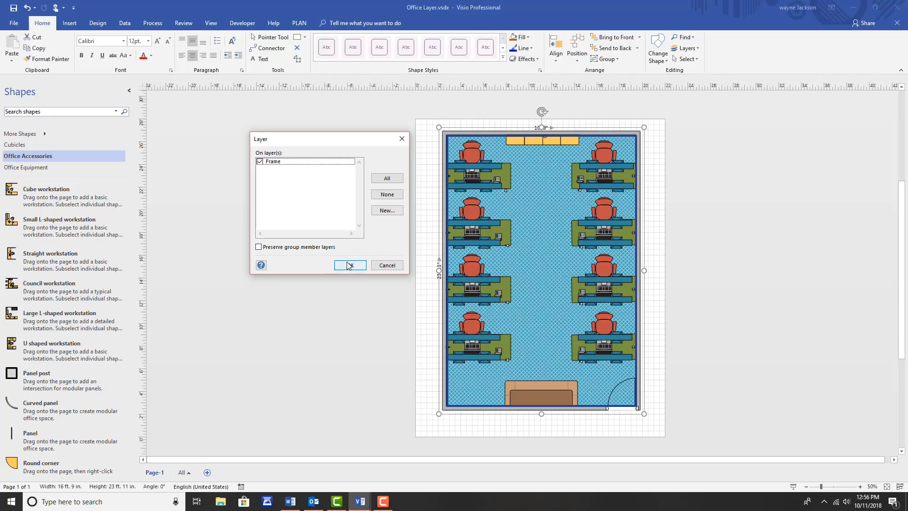
left_click(349, 265)
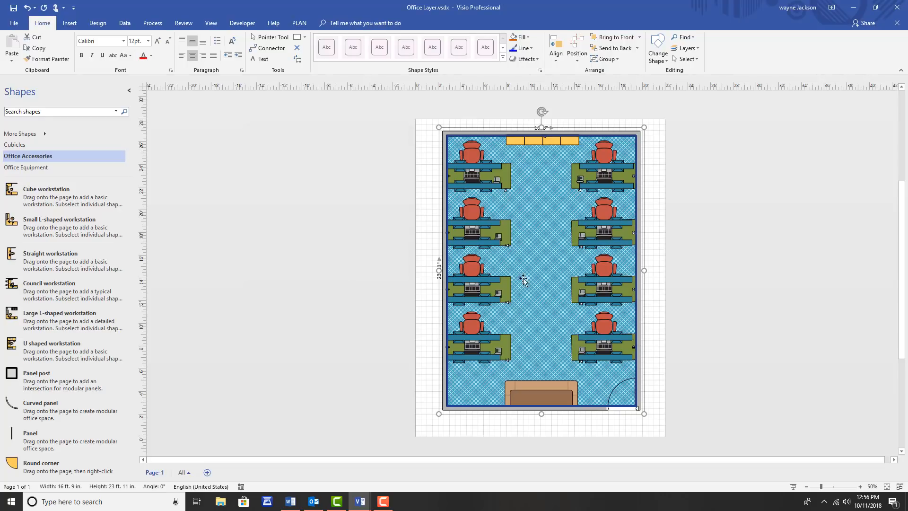
left_click(776, 241)
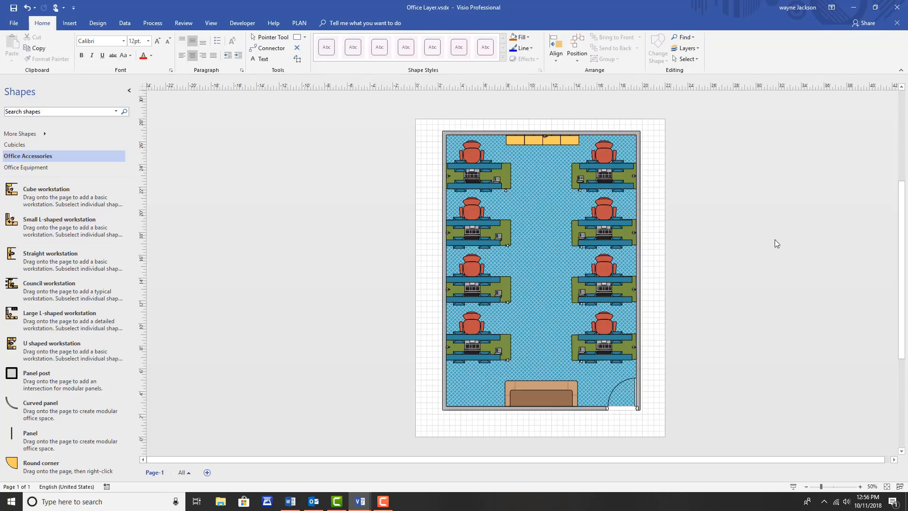
mouse_move(507, 188)
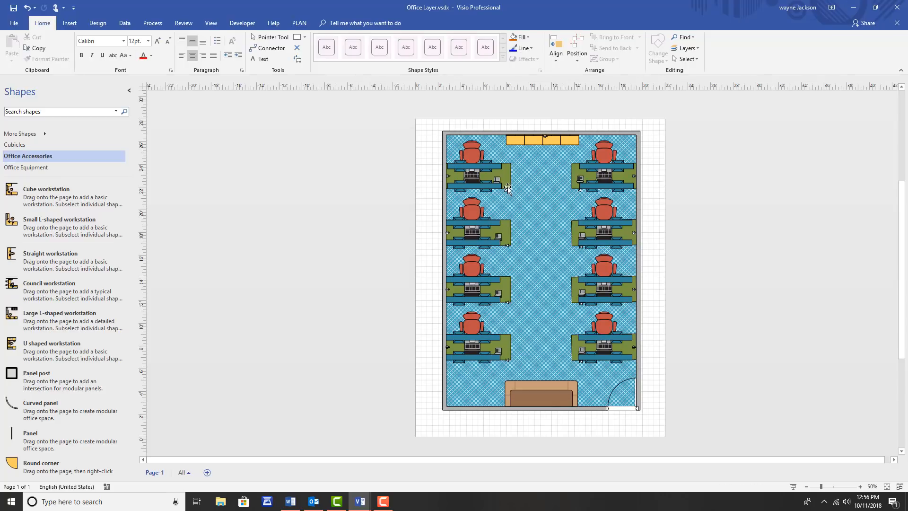
Step: Select a workstation and assign it to a new layer named 'Furniture'
left_click(477, 176)
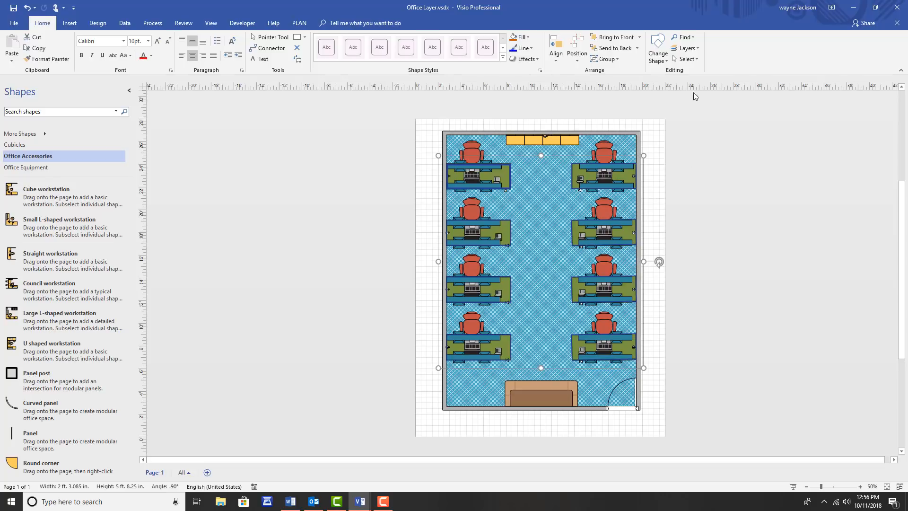
left_click(686, 49)
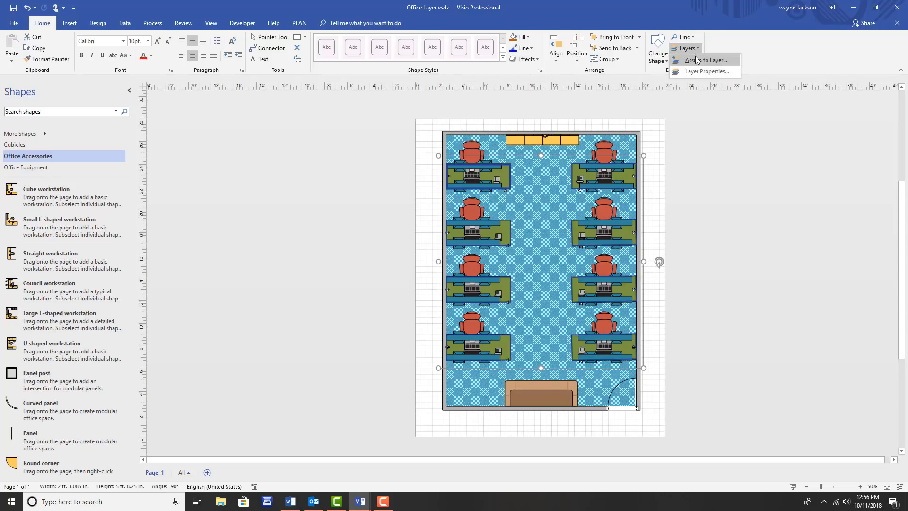
mouse_move(705, 59)
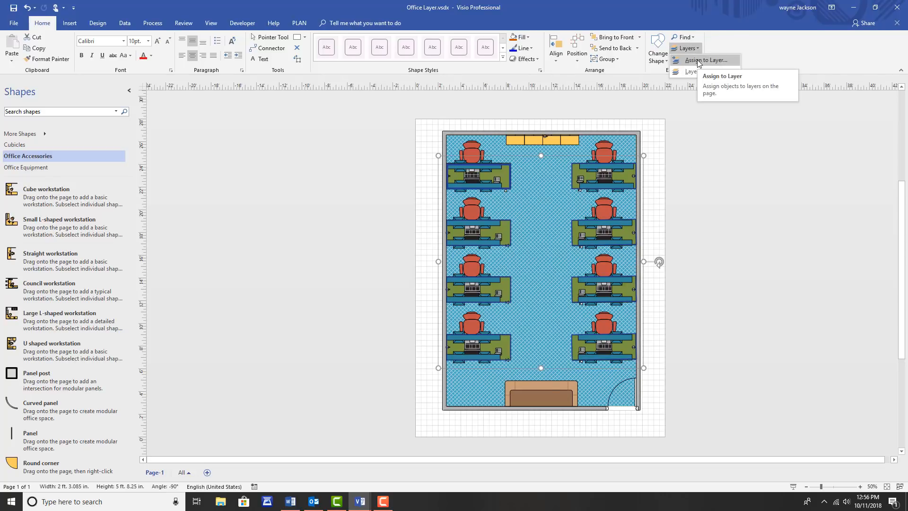
left_click(706, 60)
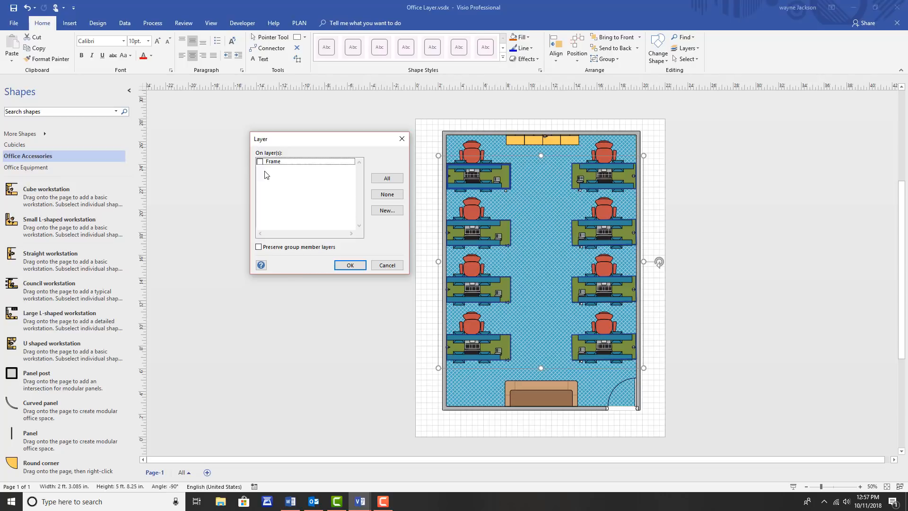
mouse_move(354, 191)
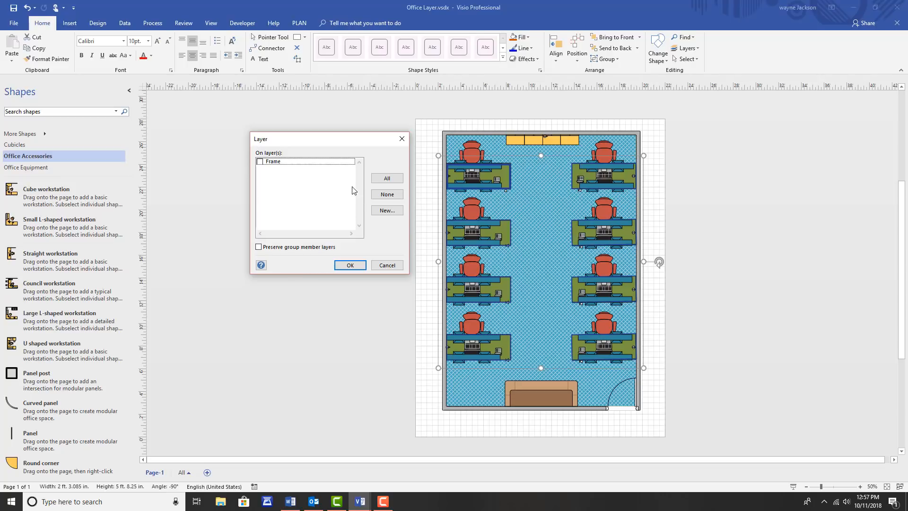
left_click(386, 210)
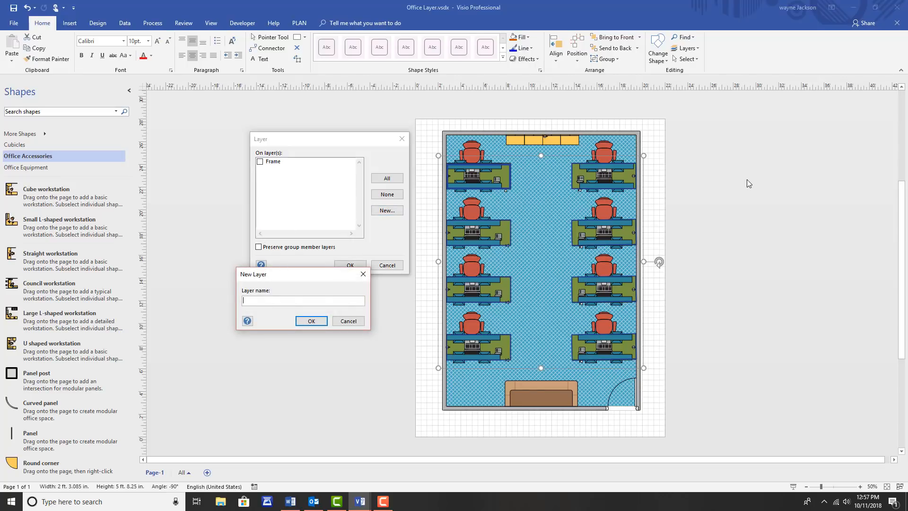
type("Furnit")
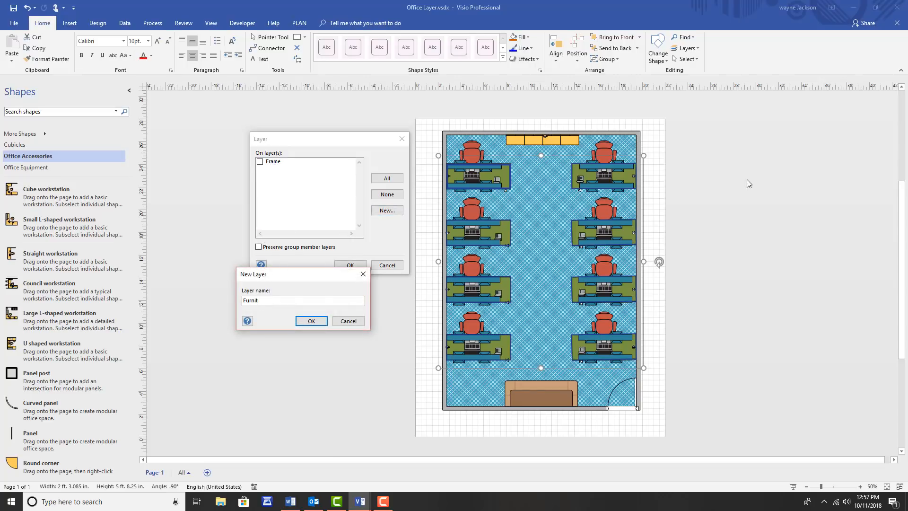
type("ure")
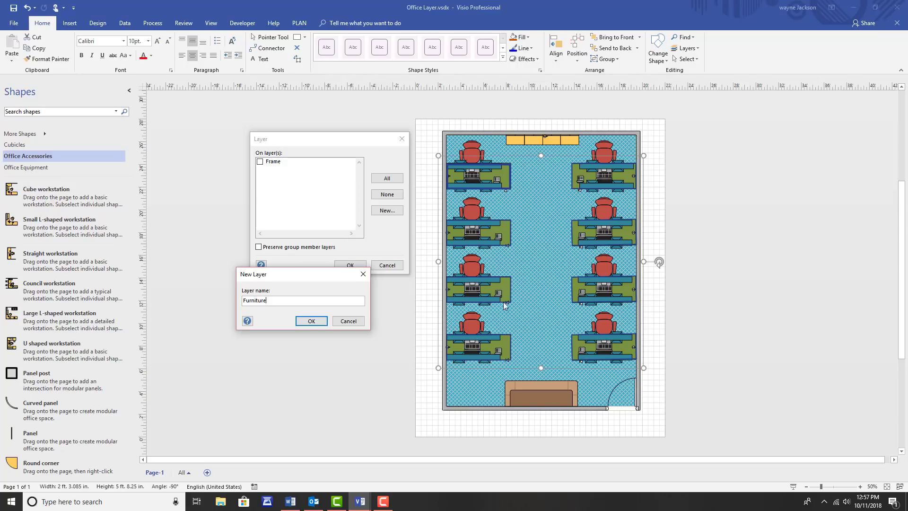
left_click(311, 320)
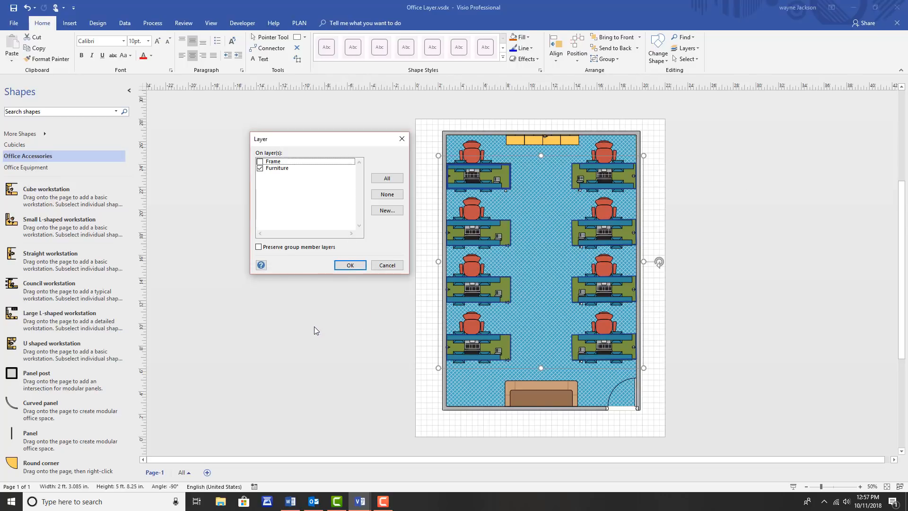
mouse_move(313, 320)
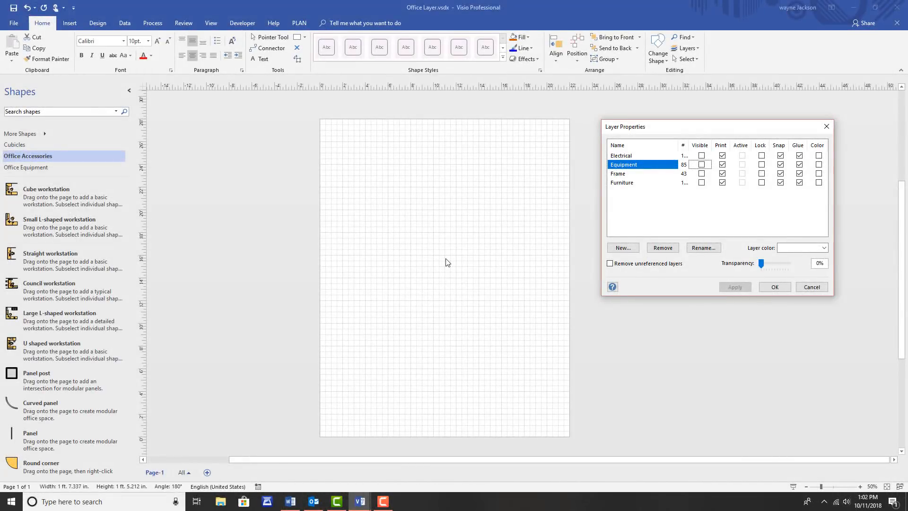
mouse_move(444, 251)
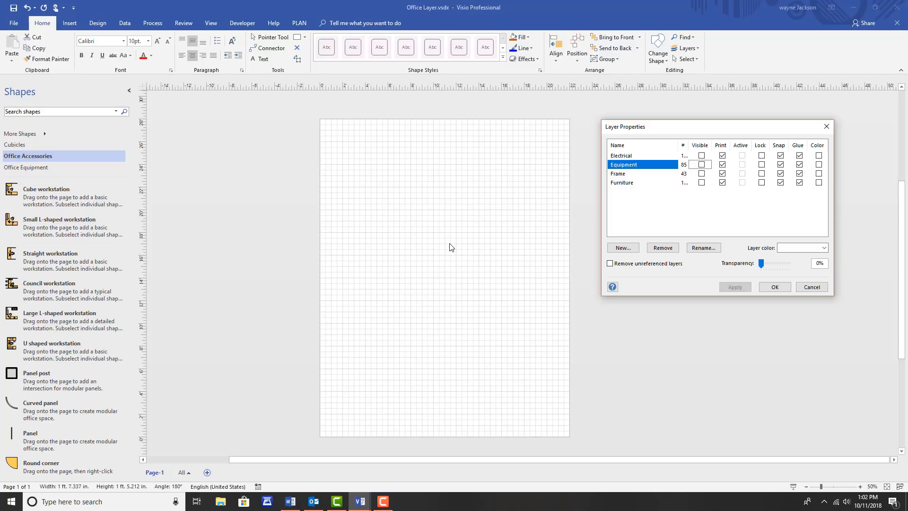
mouse_move(613, 223)
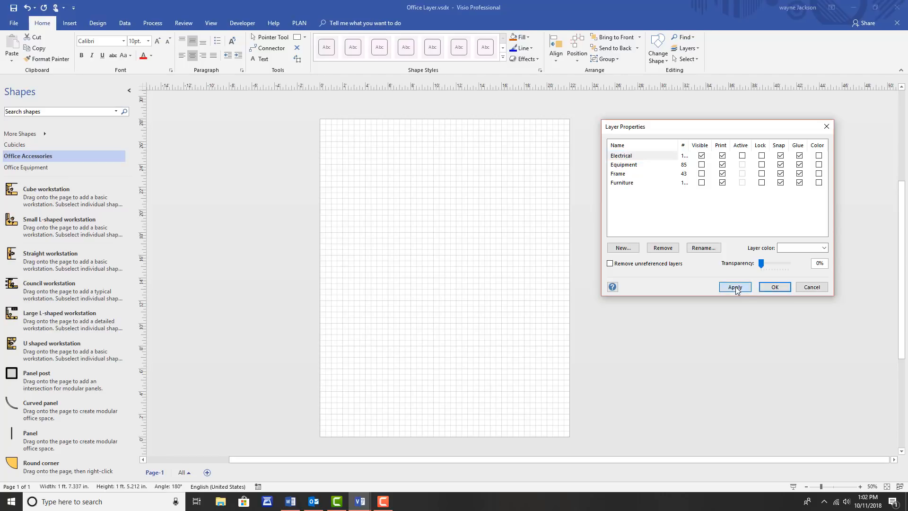
Step: Make the Electrical, Equipment and Furniture layers visible in Layer Properties, applying each
left_click(734, 286)
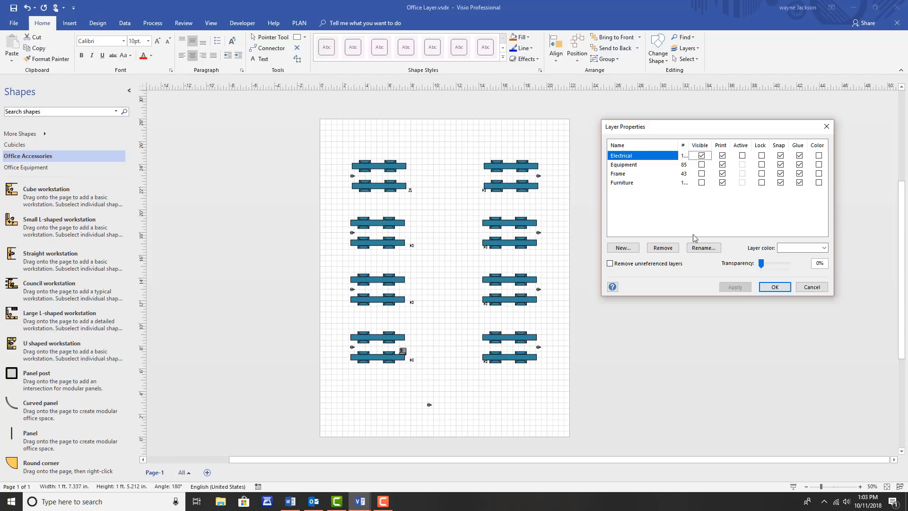
left_click(624, 165)
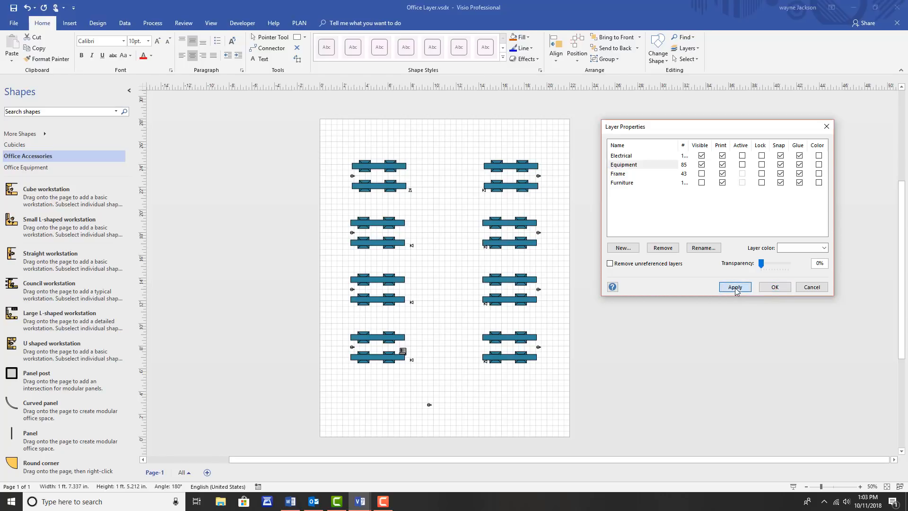
left_click(734, 286)
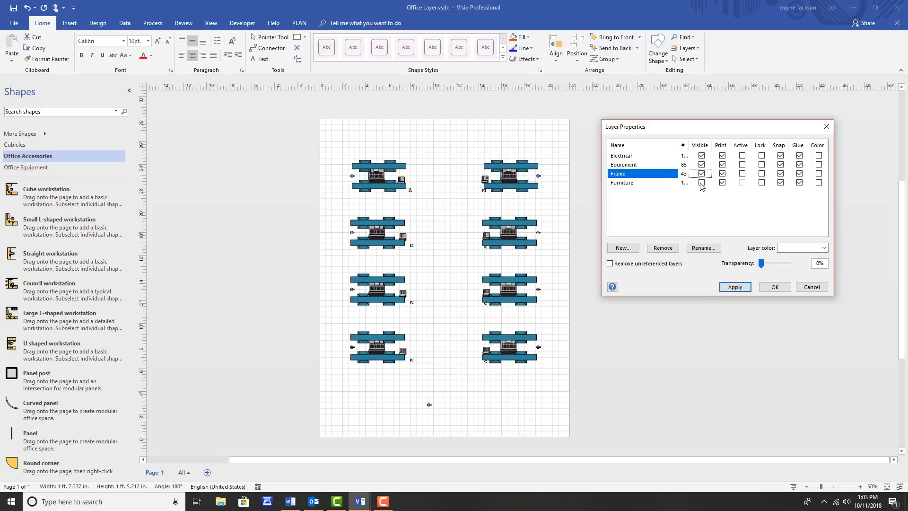
left_click(641, 183)
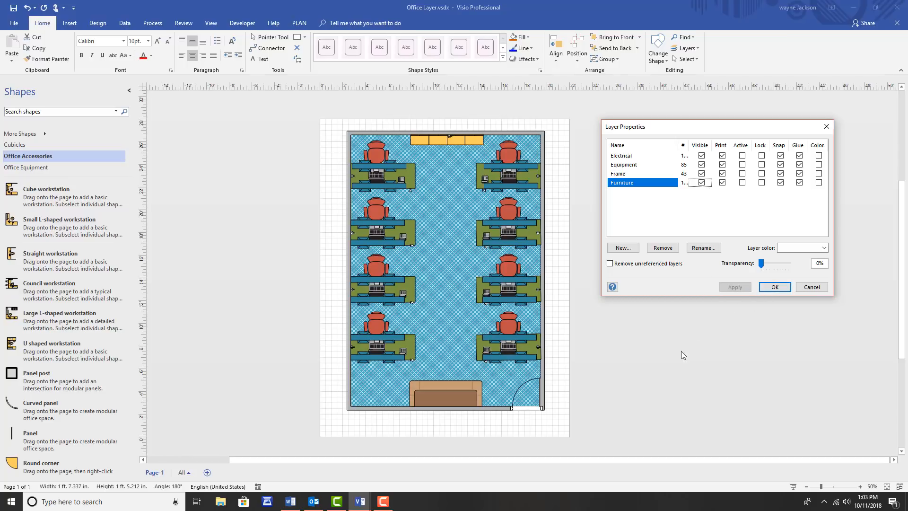
mouse_move(672, 375)
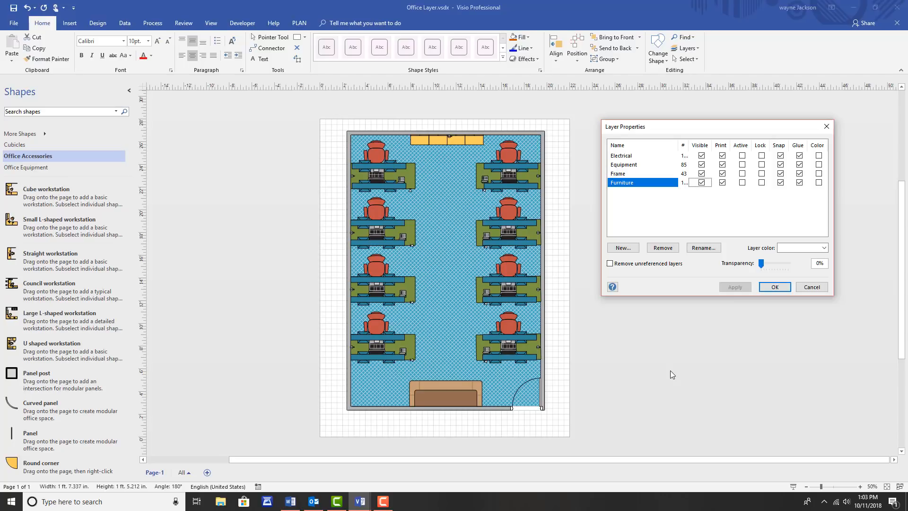
mouse_move(766, 311)
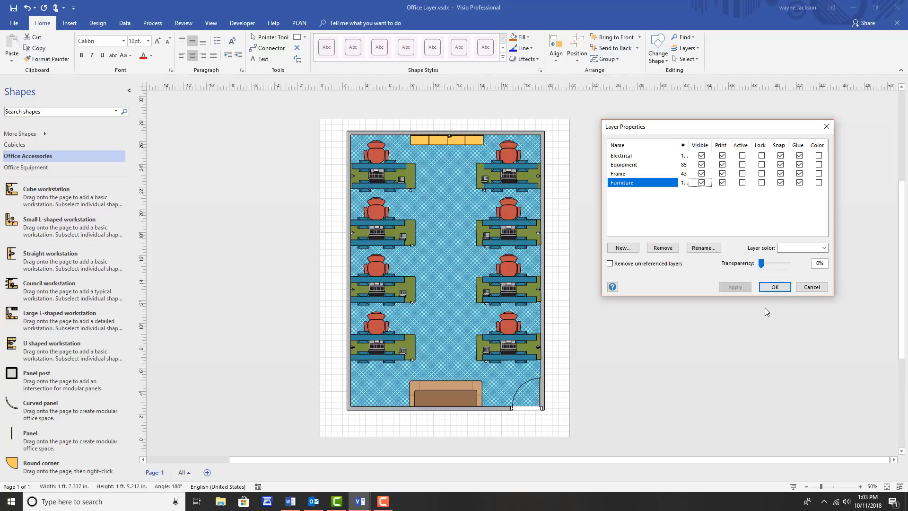
left_click(774, 286)
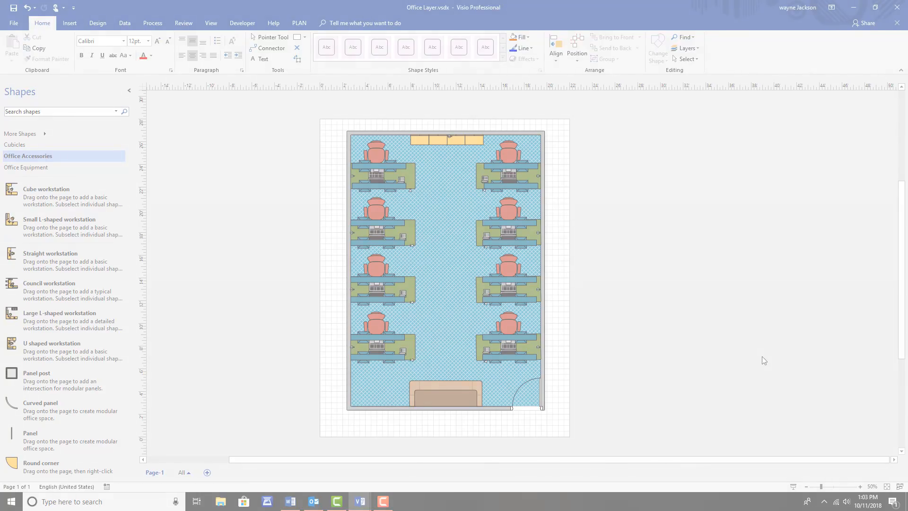